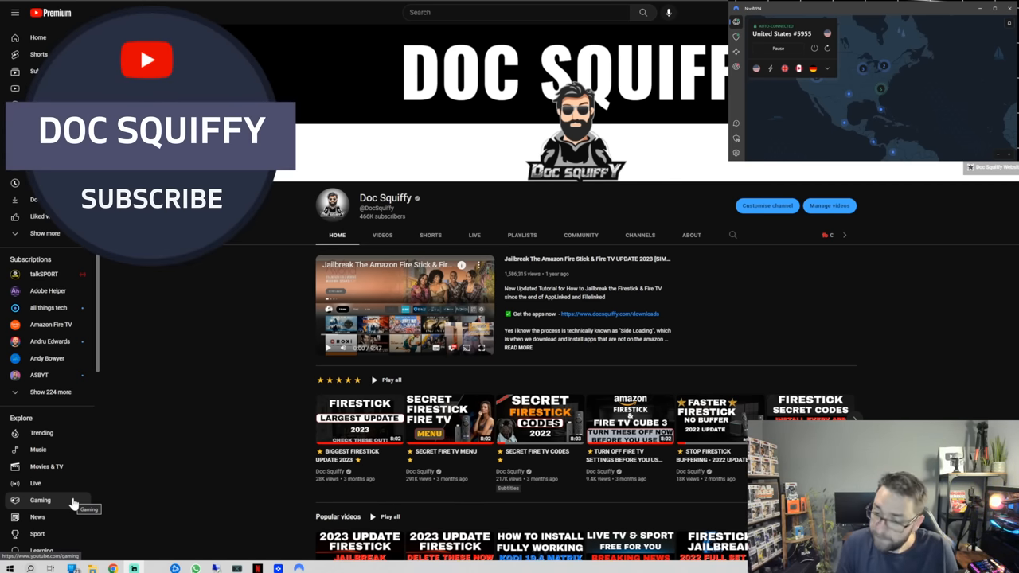
Follow the docsquiffy.com/downloads link from the Doc Squiffy channel's featured video description
click(15, 12)
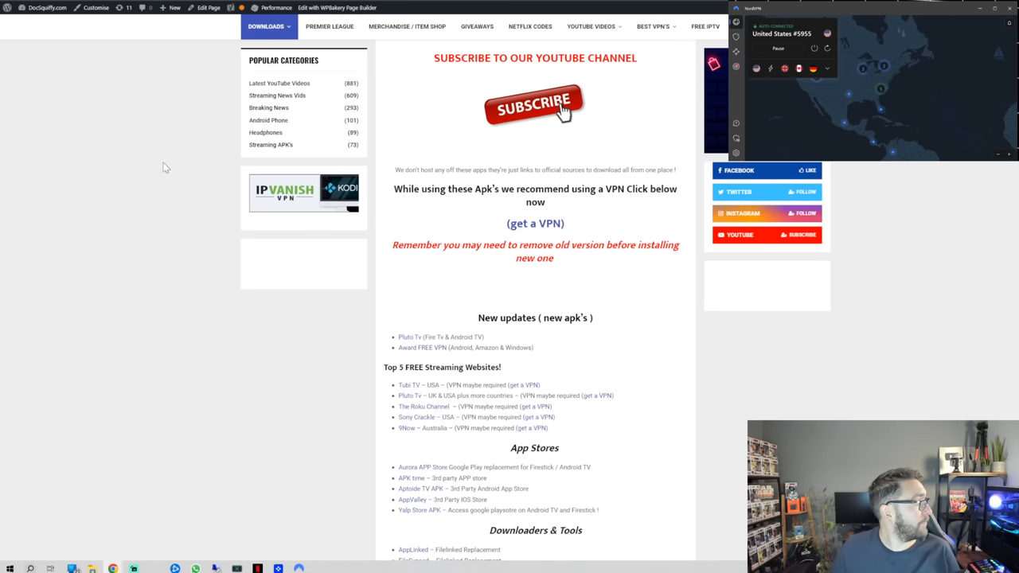
mouse_move(277, 253)
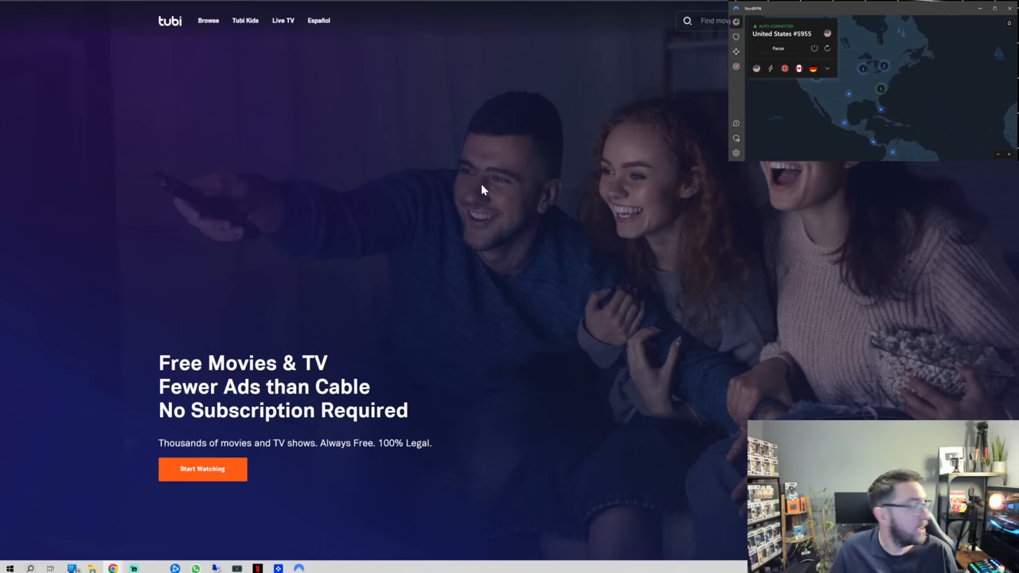
mouse_move(770, 111)
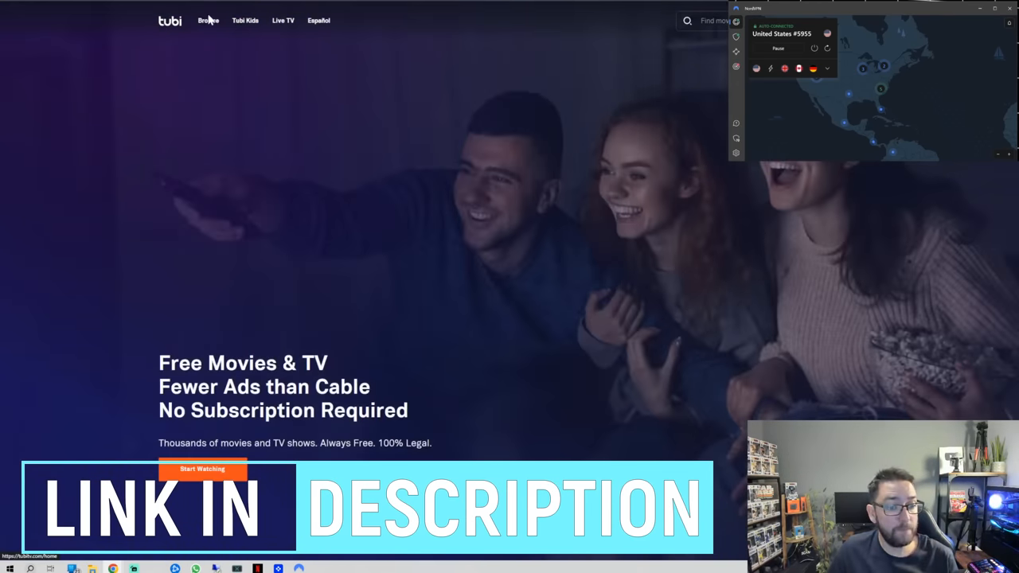
Enter Tubi's Browse catalogue, pick the Action category and scroll its titles
click(207, 20)
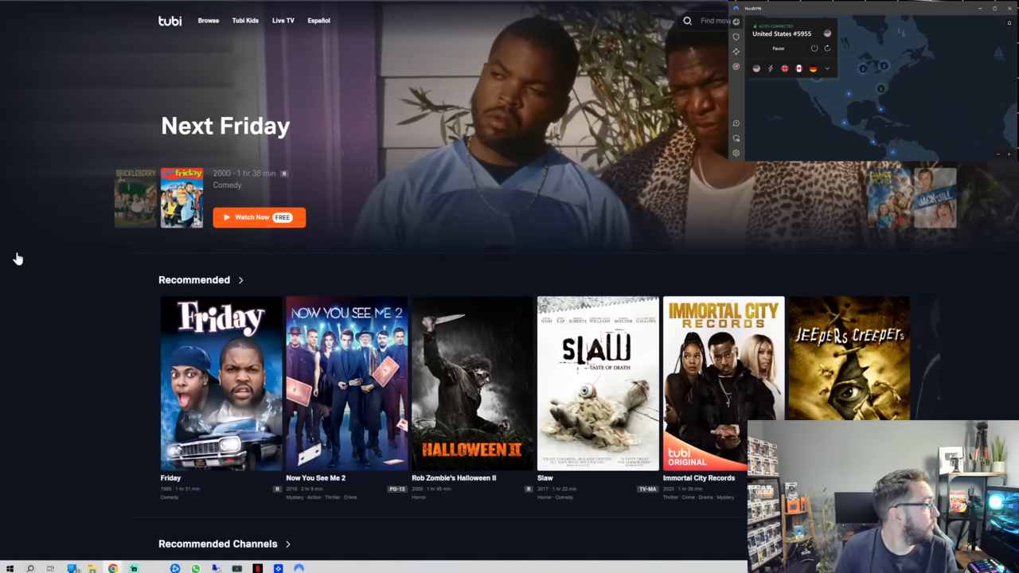
mouse_move(472, 383)
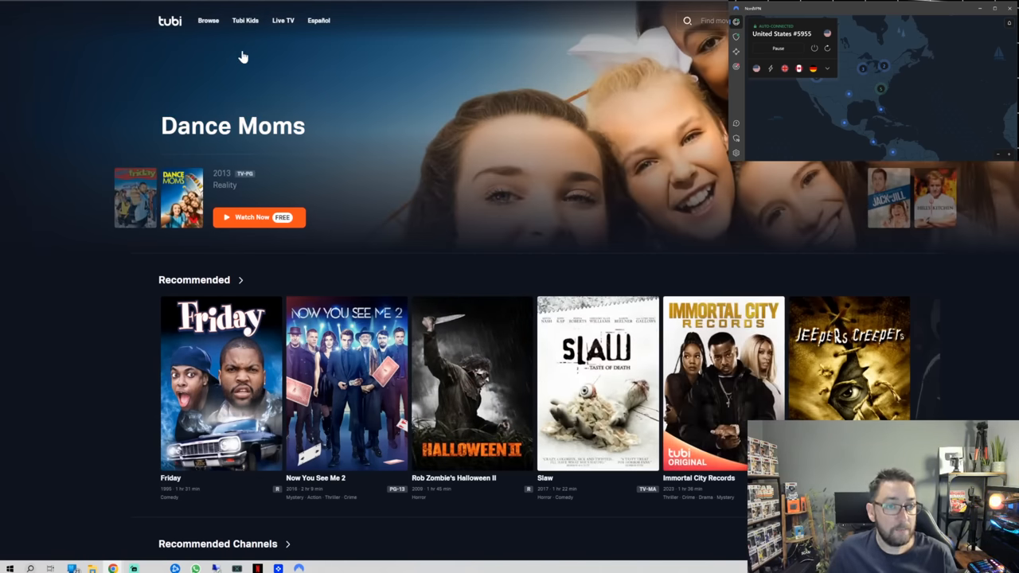
click(207, 20)
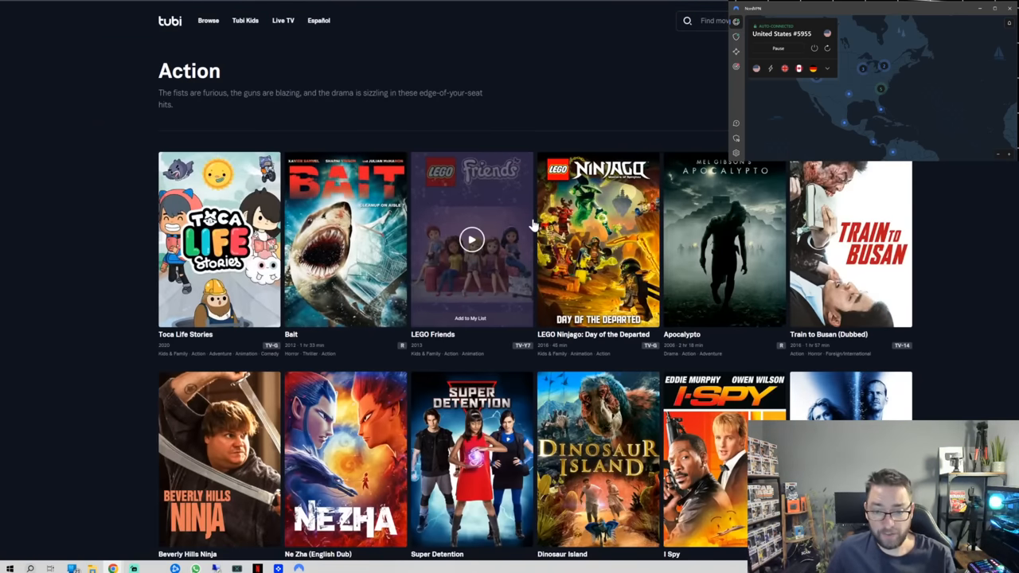
scroll(down, 3)
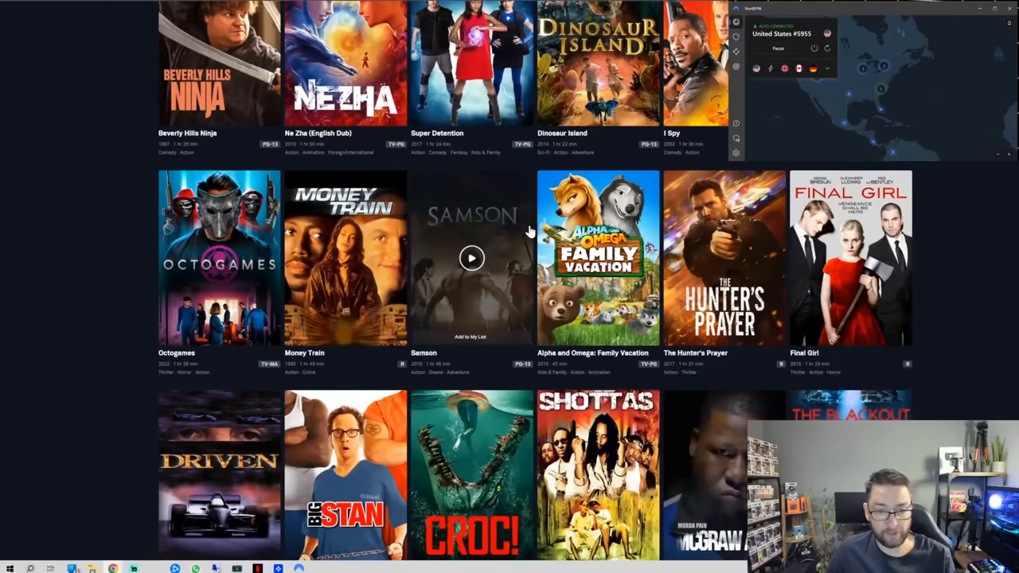
scroll(down, 3)
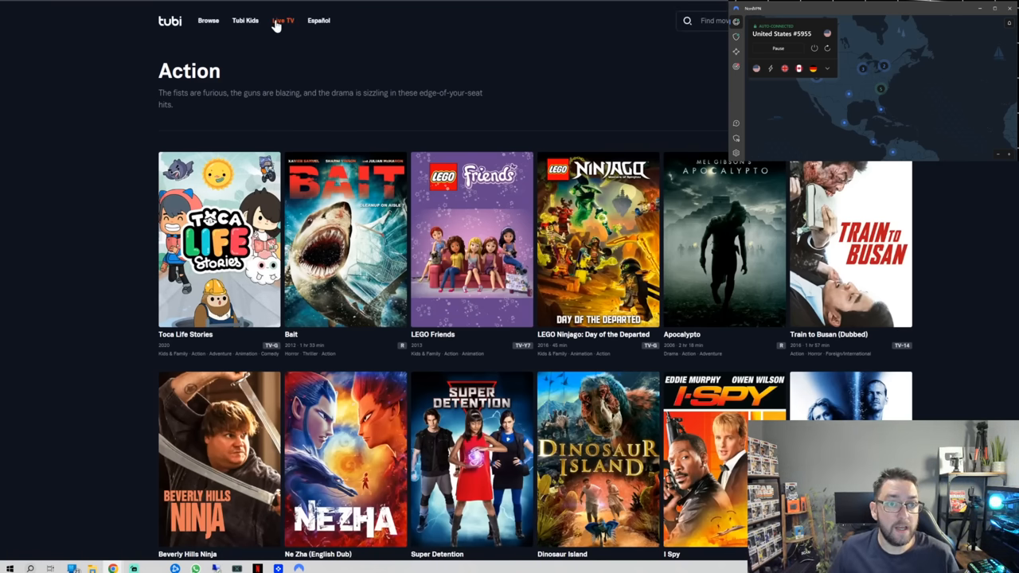
Open Tubi's Live TV guide and filter it to Entertainment, then Local News channels
click(282, 20)
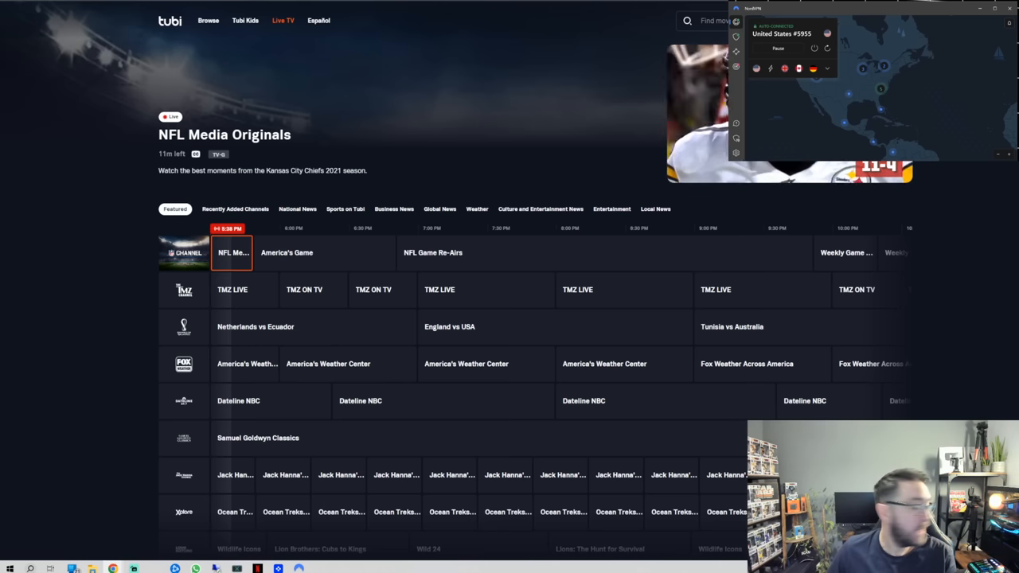
scroll(down, 3)
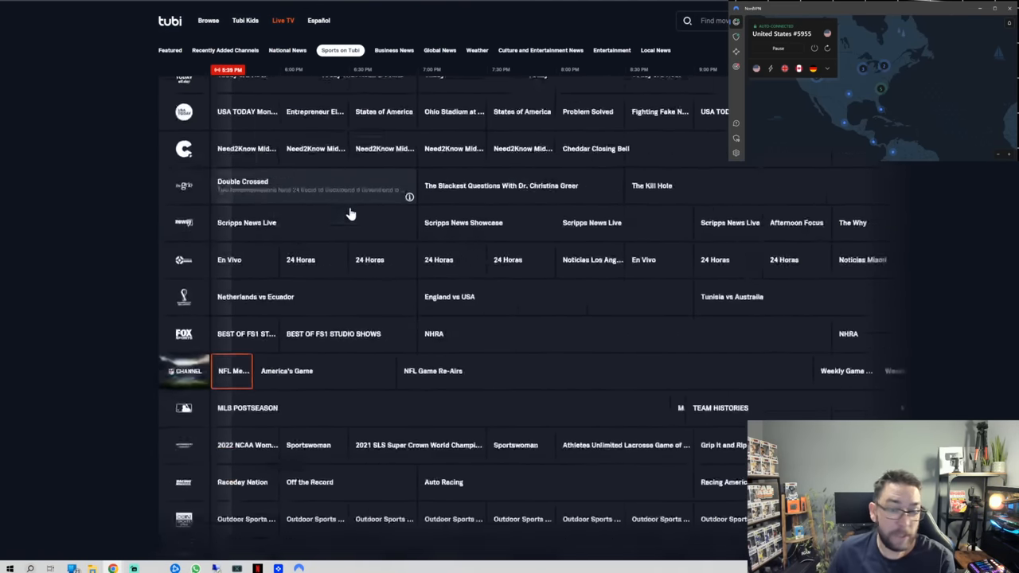
scroll(down, 3)
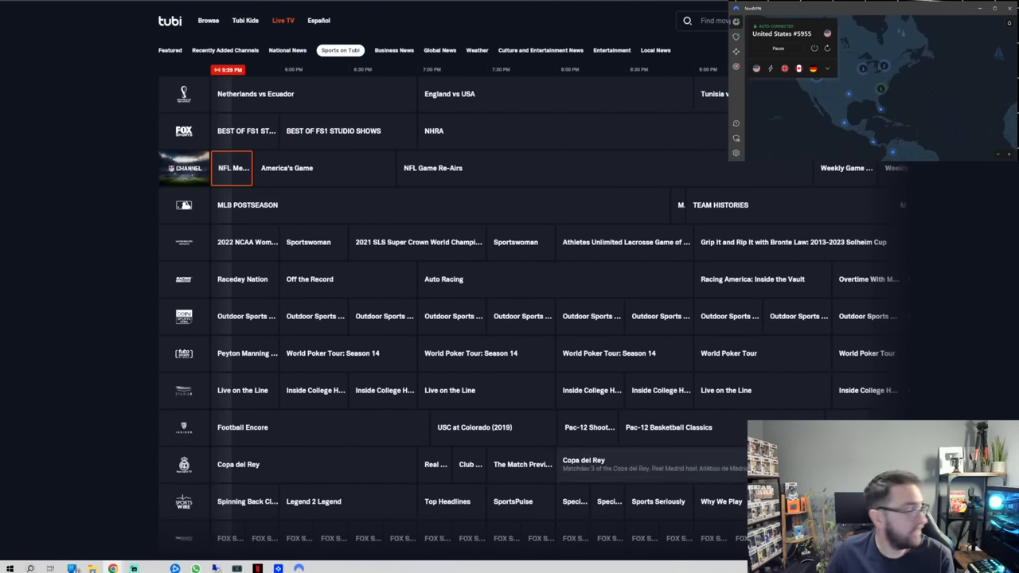
mouse_move(315, 316)
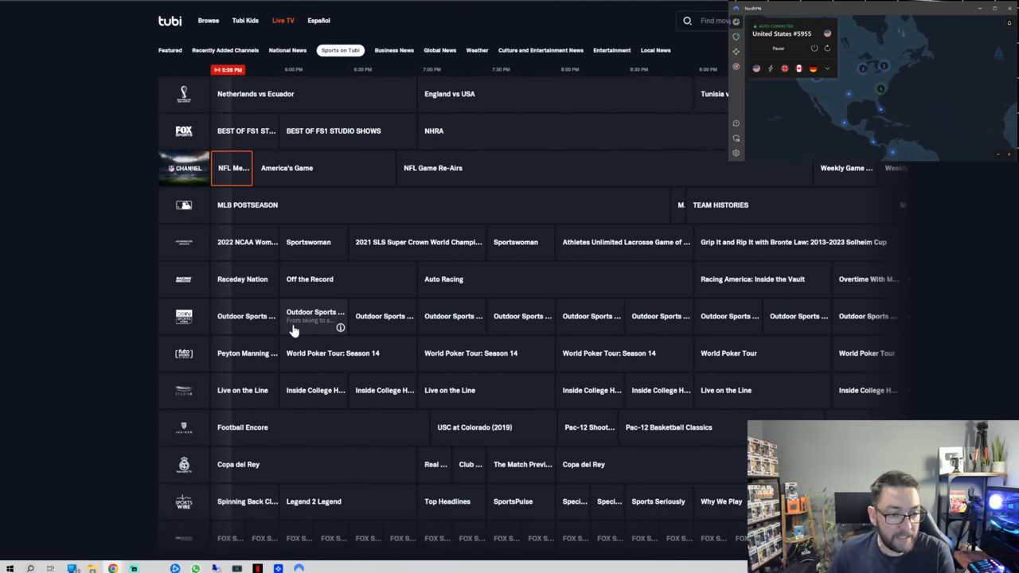
mouse_move(243, 390)
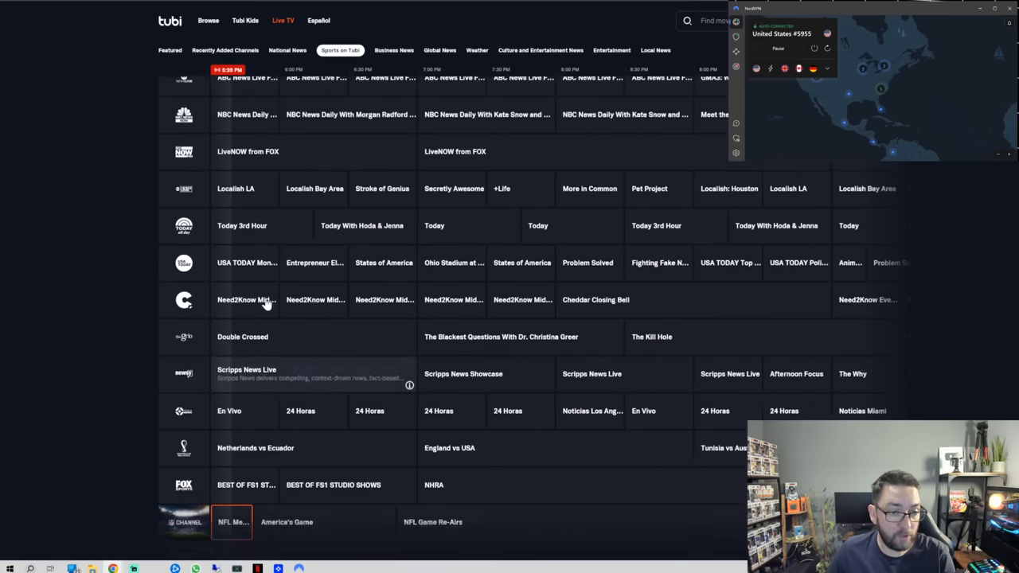
click(230, 50)
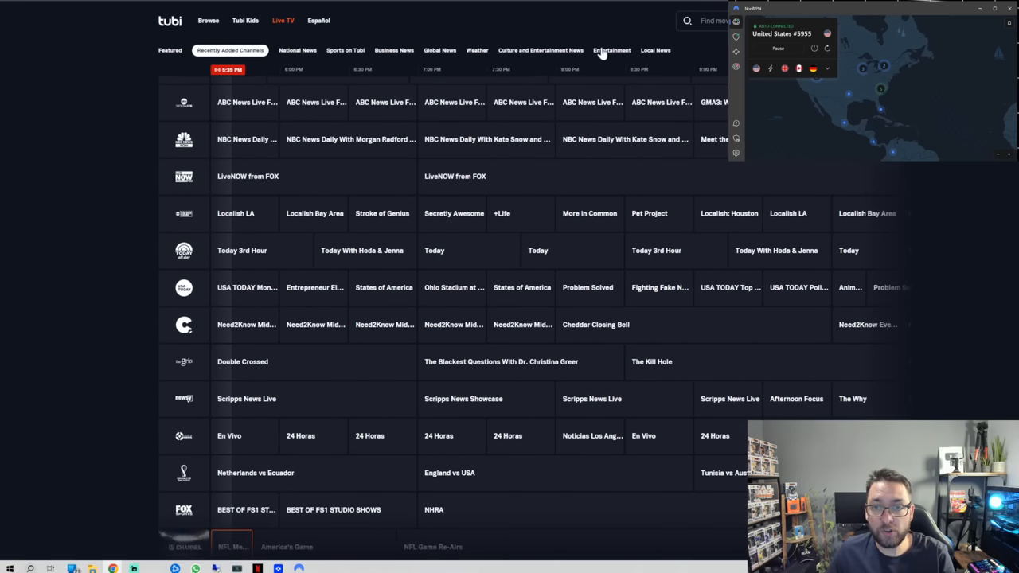
click(611, 50)
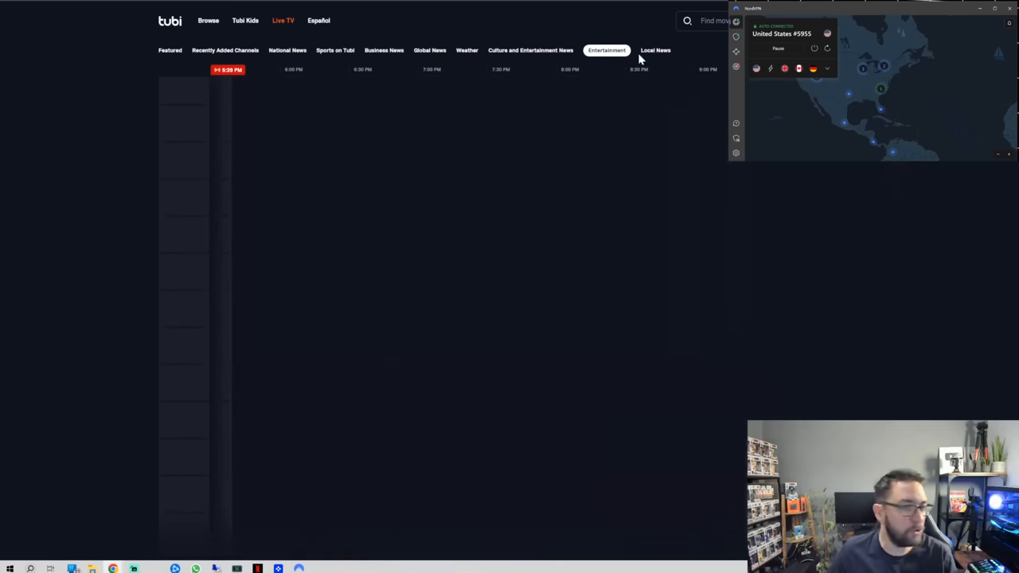
click(655, 50)
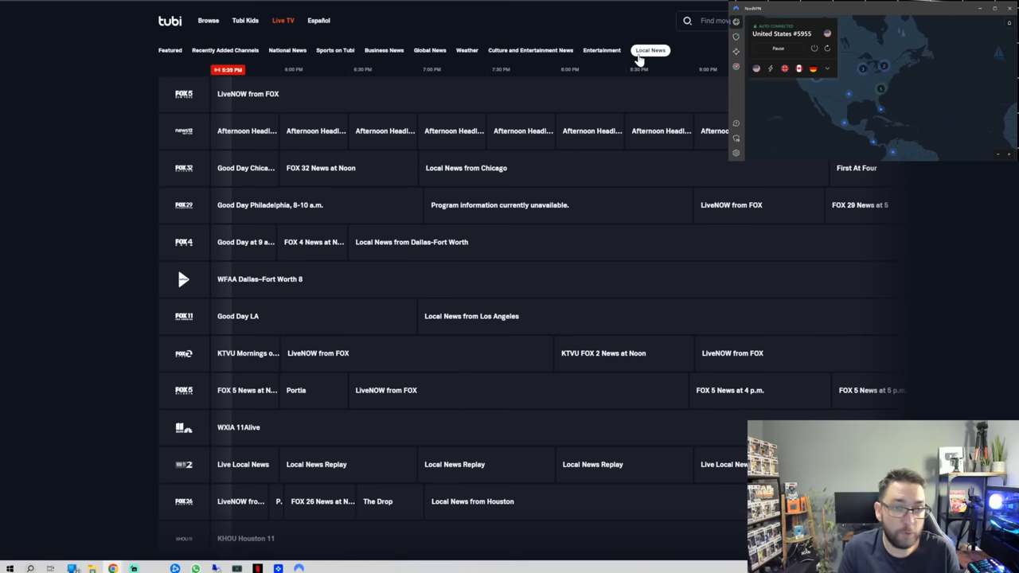
mouse_move(334, 44)
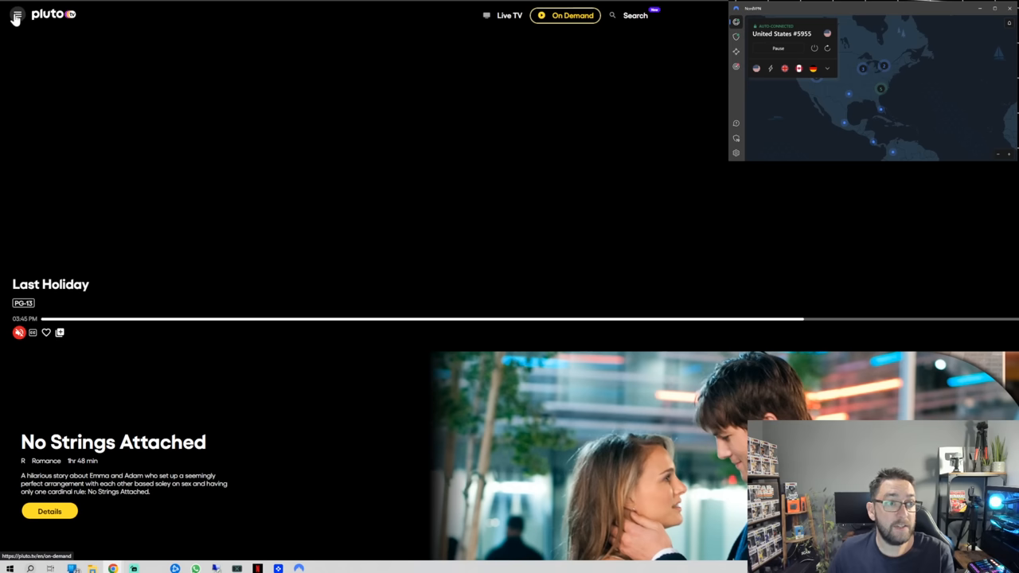
Open Pluto TV's live guide and jump through Reality, Sports, Game Shows, then Daytime TV
click(508, 15)
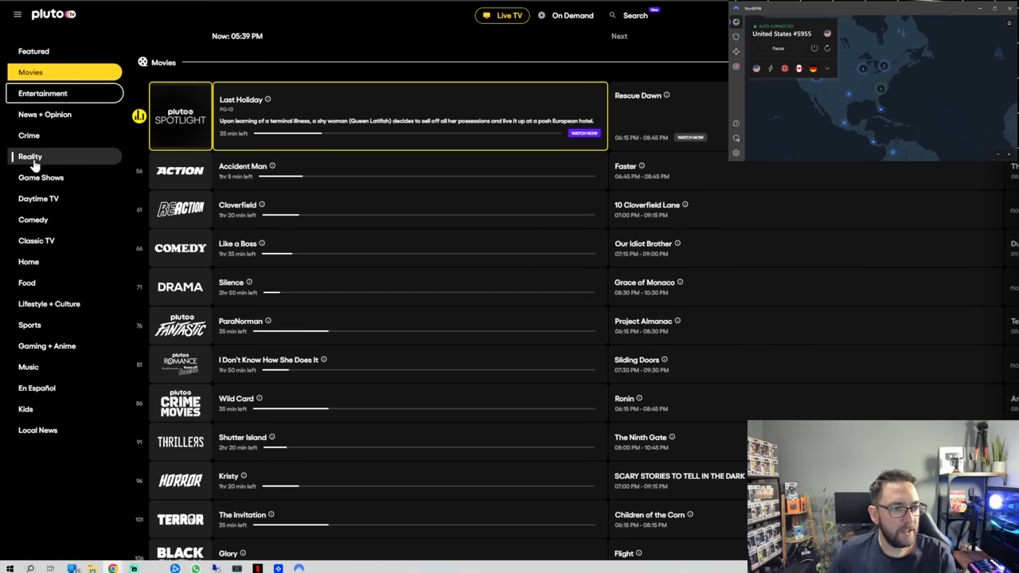
click(31, 156)
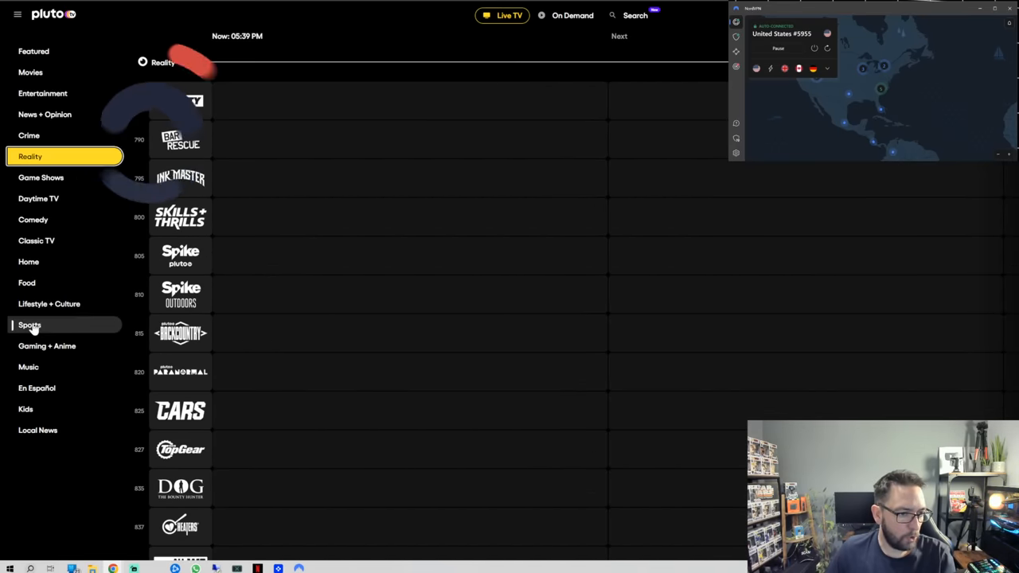
click(30, 324)
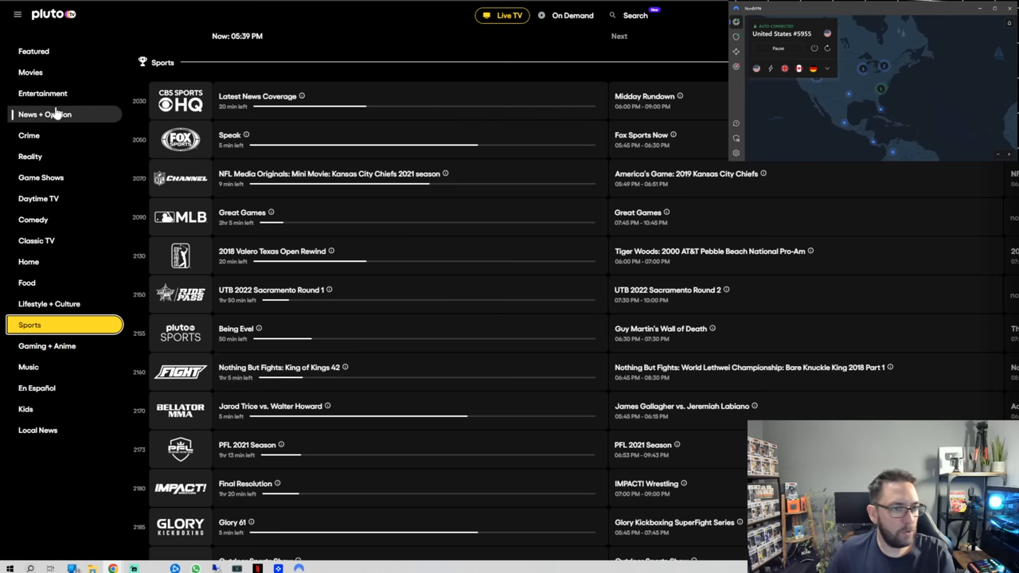
click(40, 177)
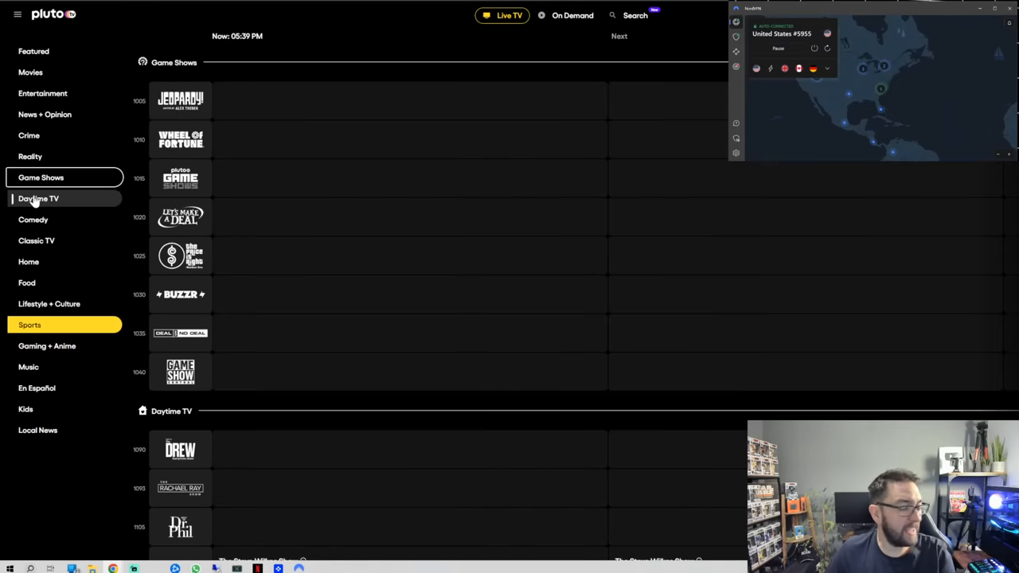
click(38, 199)
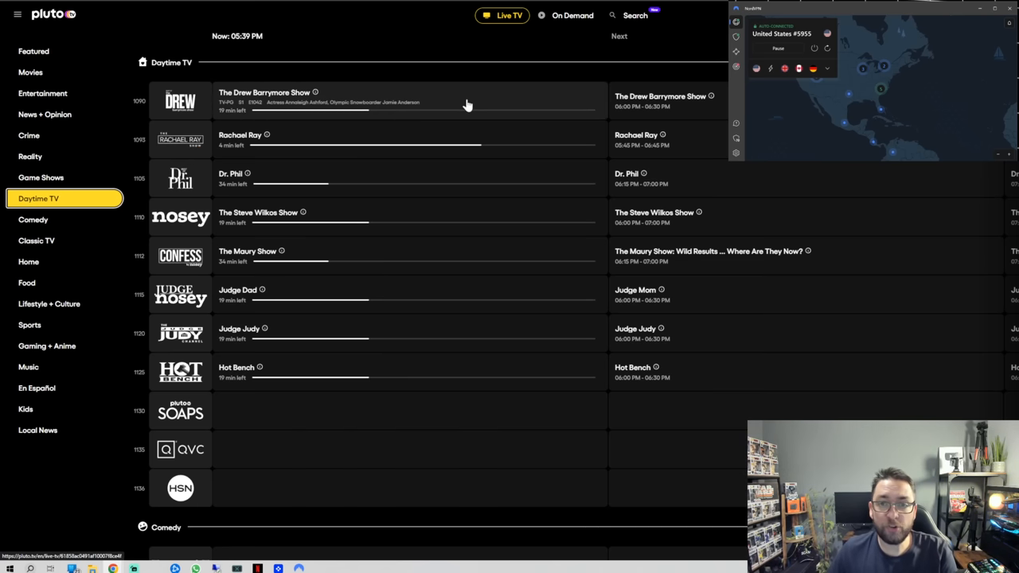
mouse_move(444, 127)
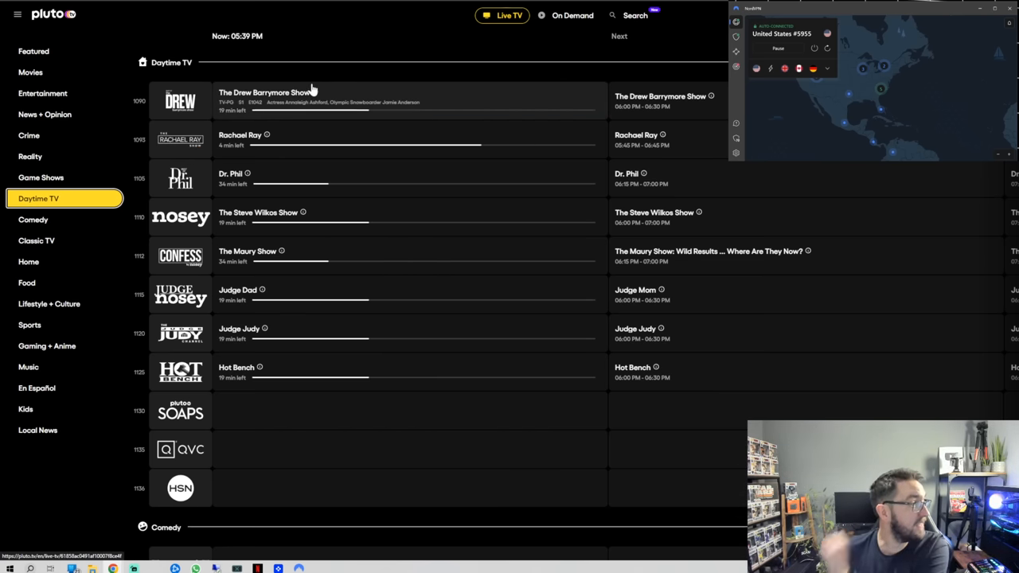
Switch to Pluto TV On Demand and select Movies, then the Crime category
click(573, 15)
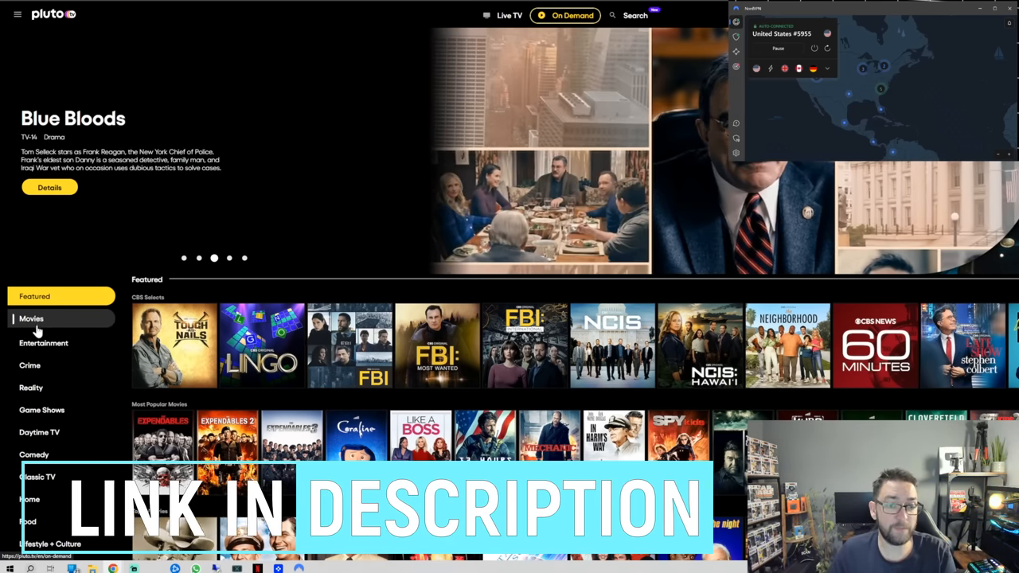
click(31, 318)
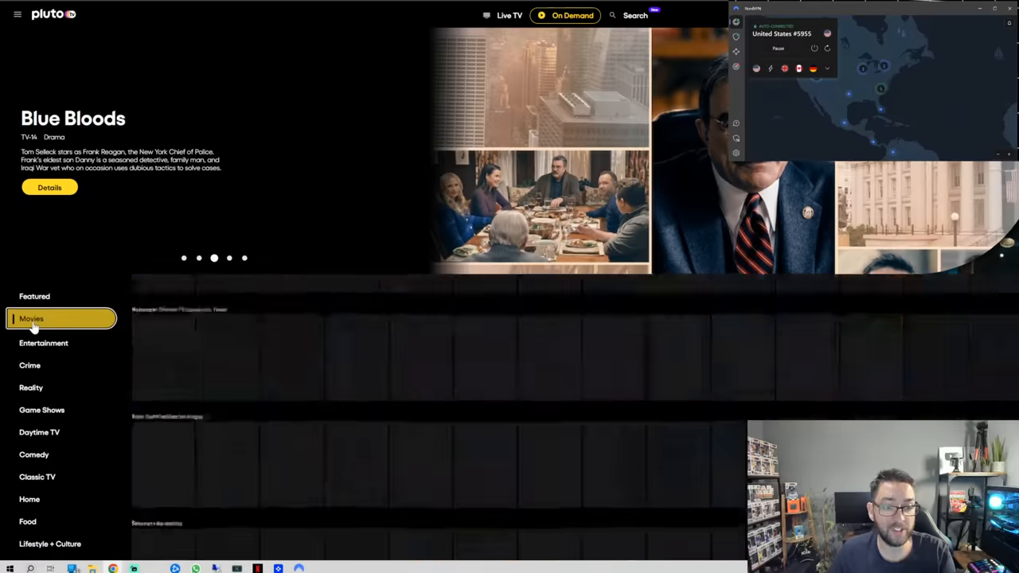
click(31, 364)
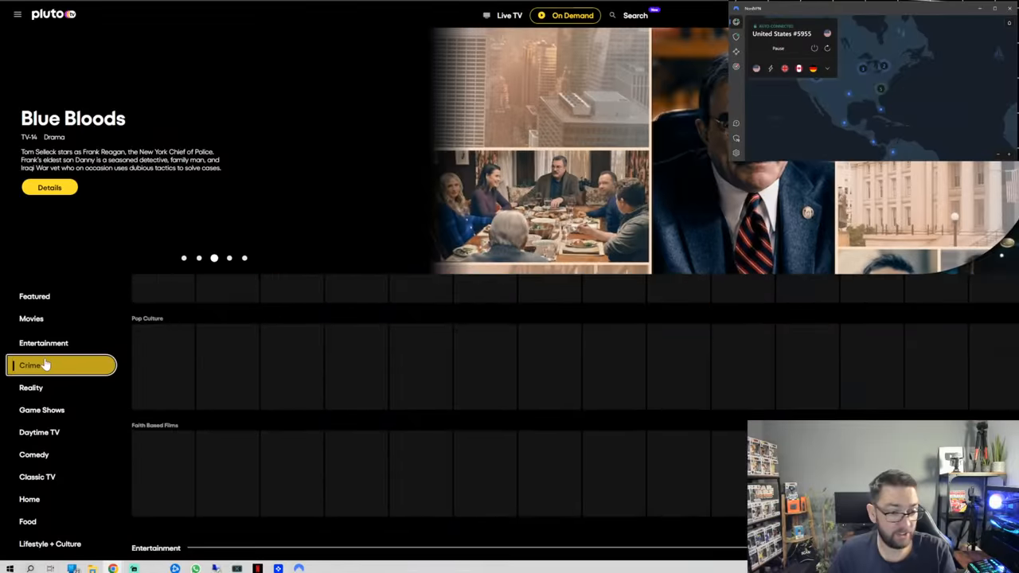
click(30, 364)
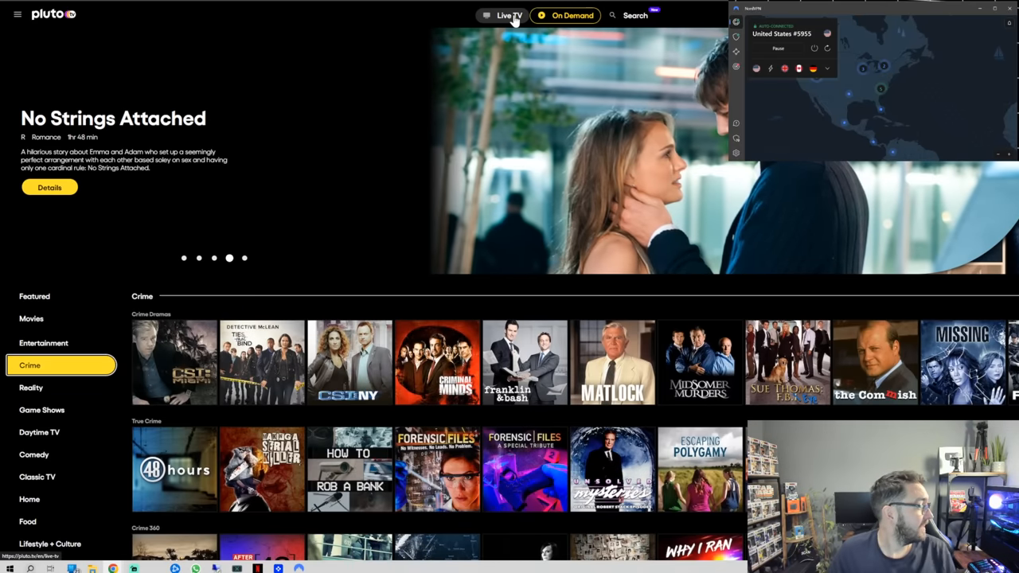
mouse_move(223, 66)
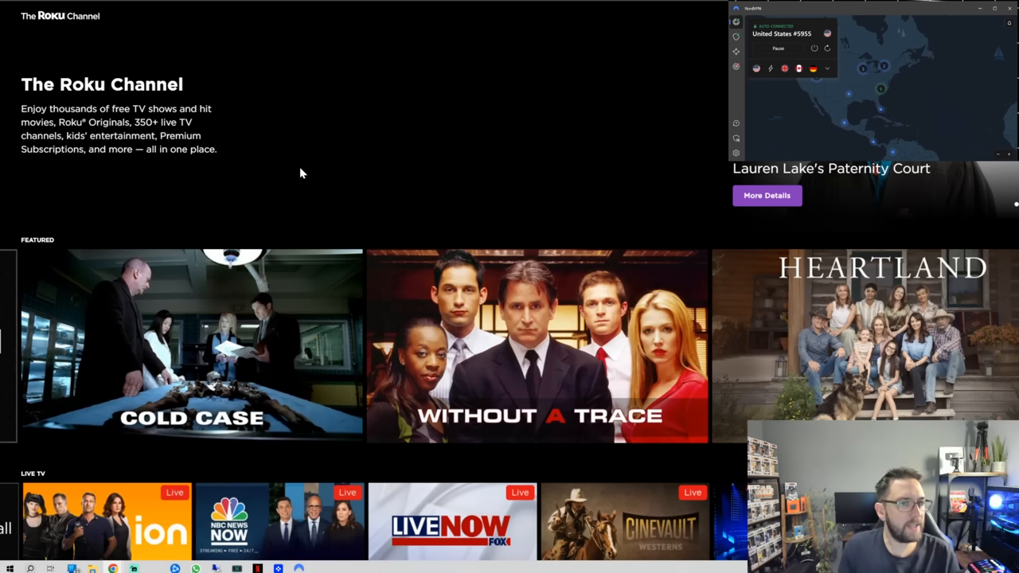
Scroll down through the rows of The Roku Channel home page
scroll(down, 3)
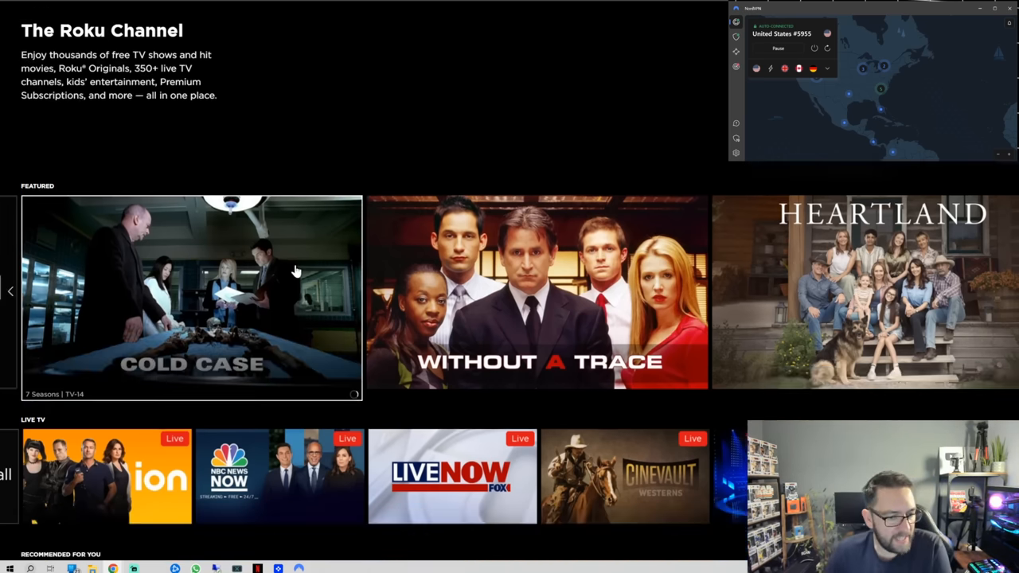
scroll(down, 3)
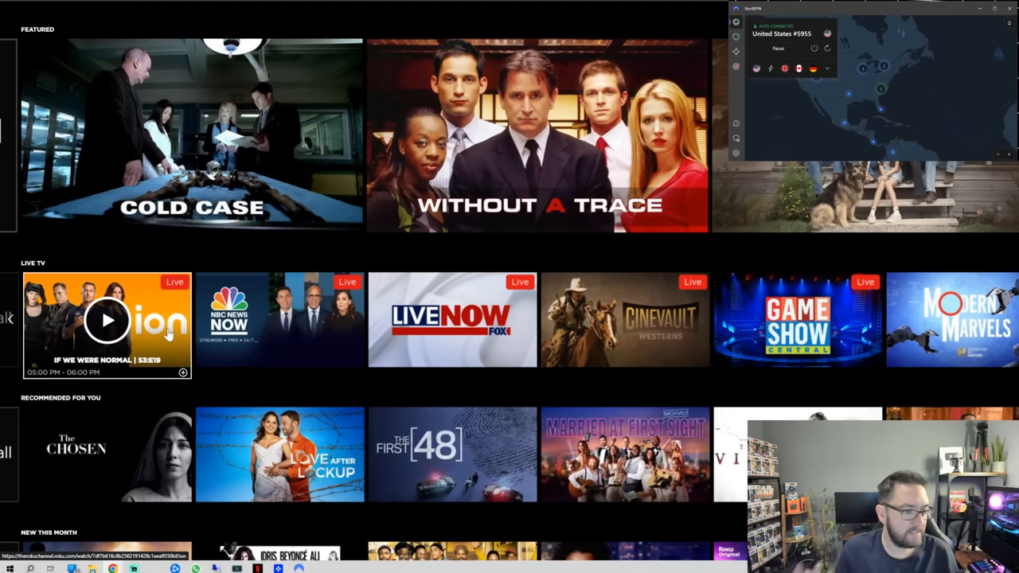
mouse_move(278, 320)
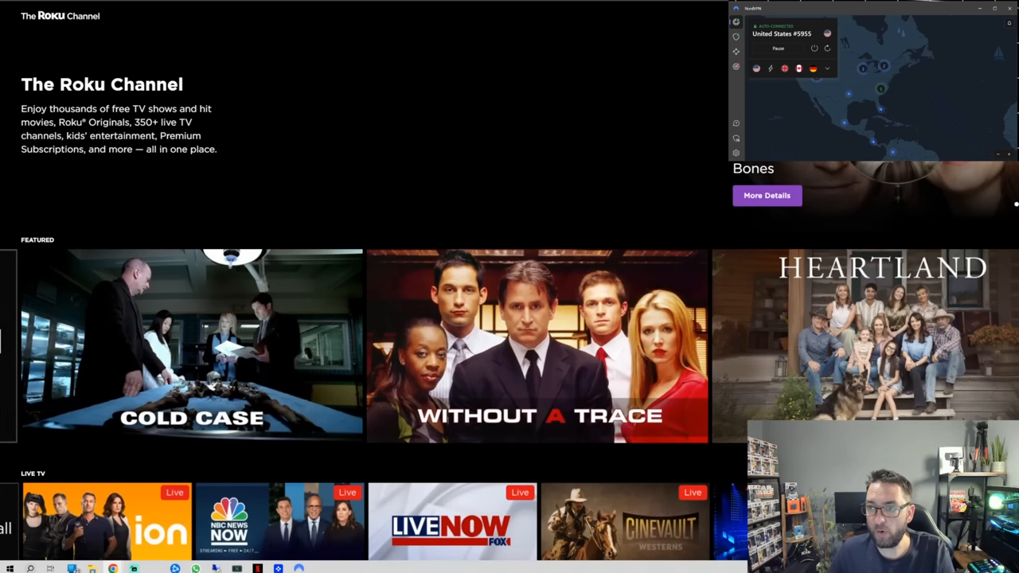
scroll(down, 3)
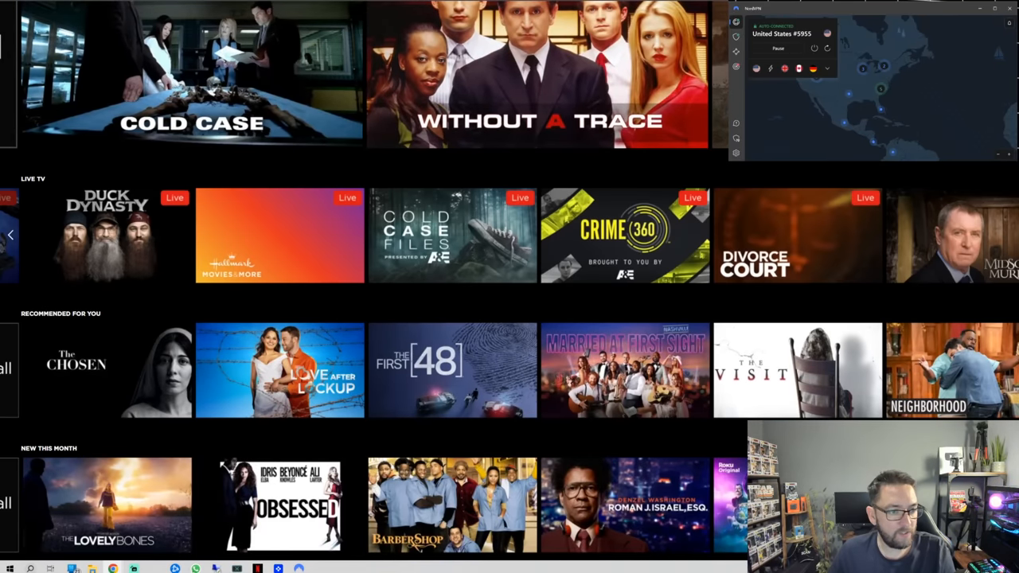
scroll(down, 3)
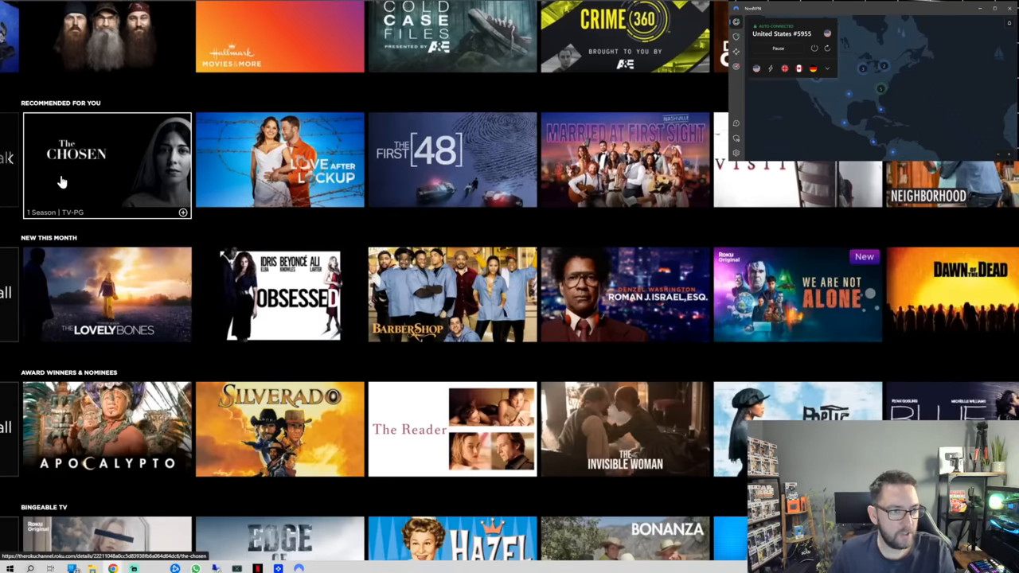
scroll(down, 3)
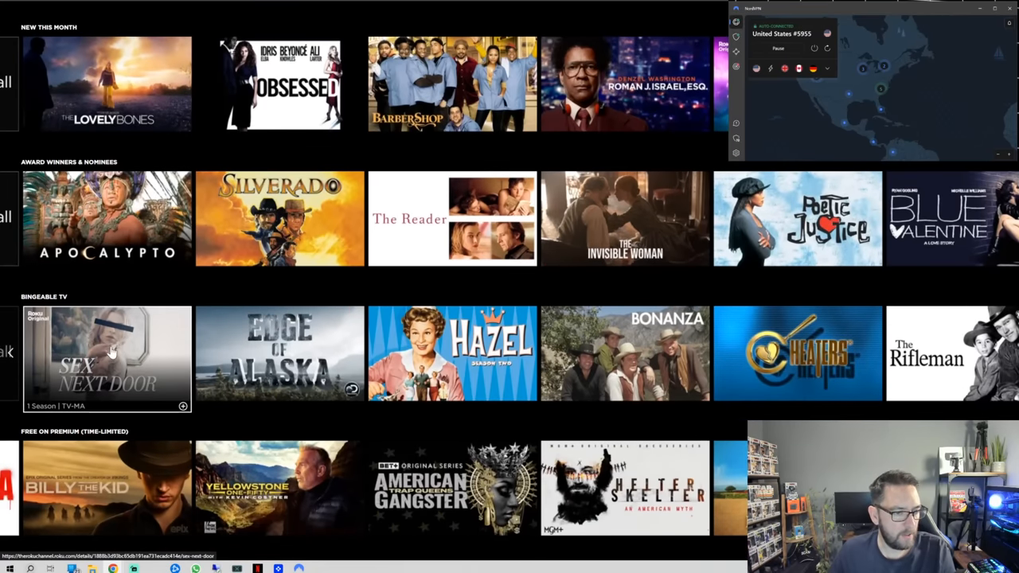
scroll(down, 3)
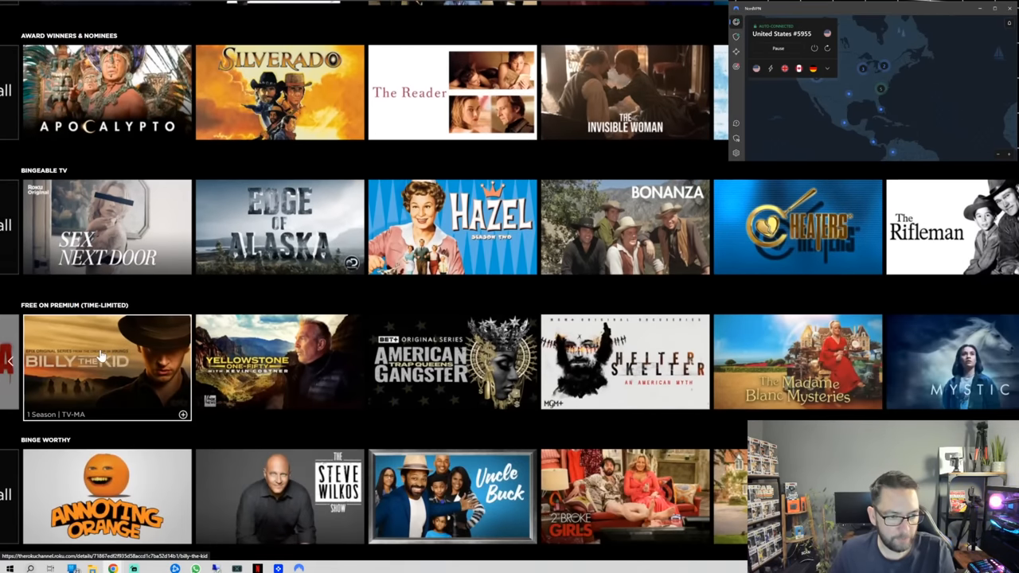
scroll(down, 3)
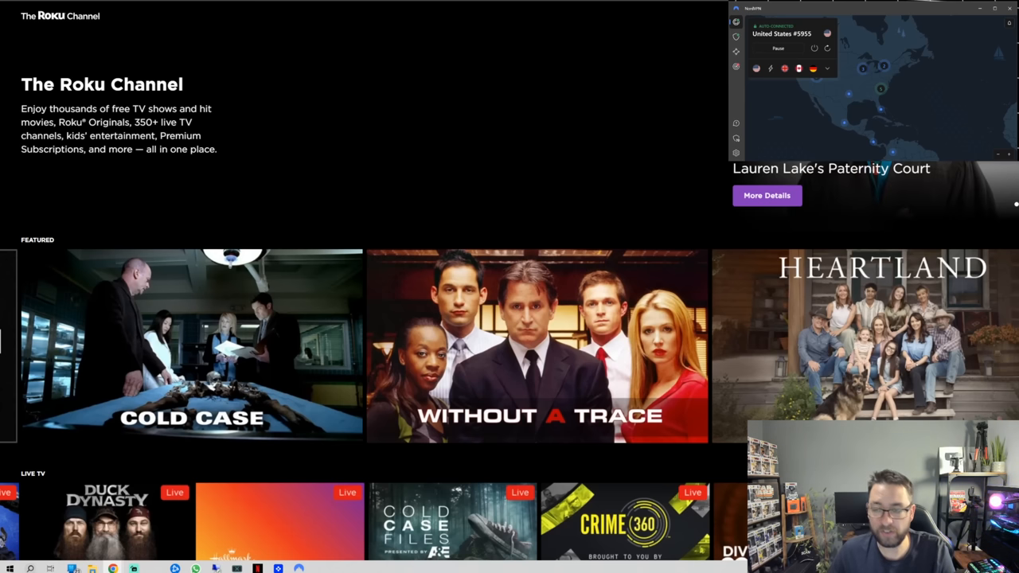
scroll(down, 3)
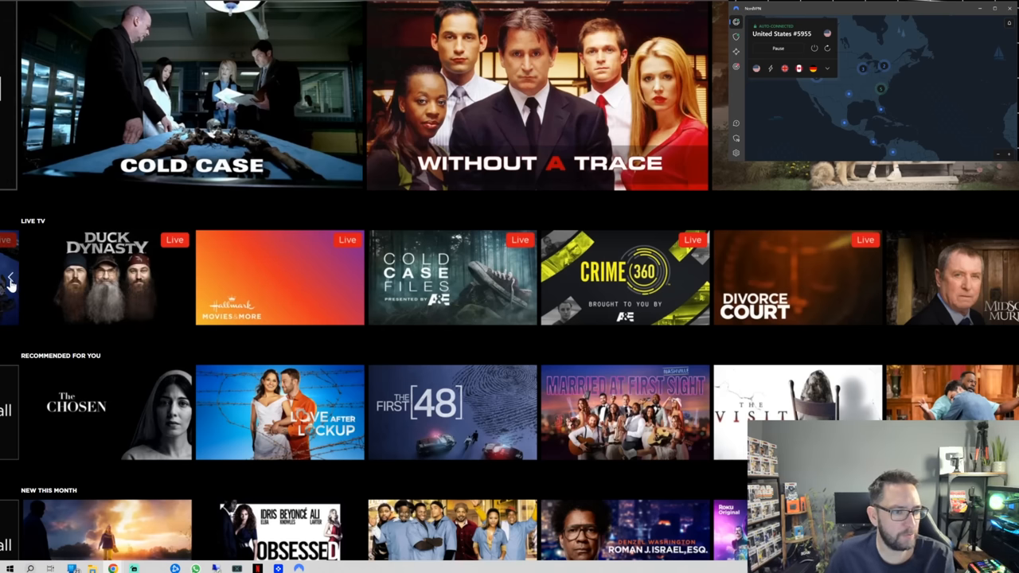
scroll(down, 3)
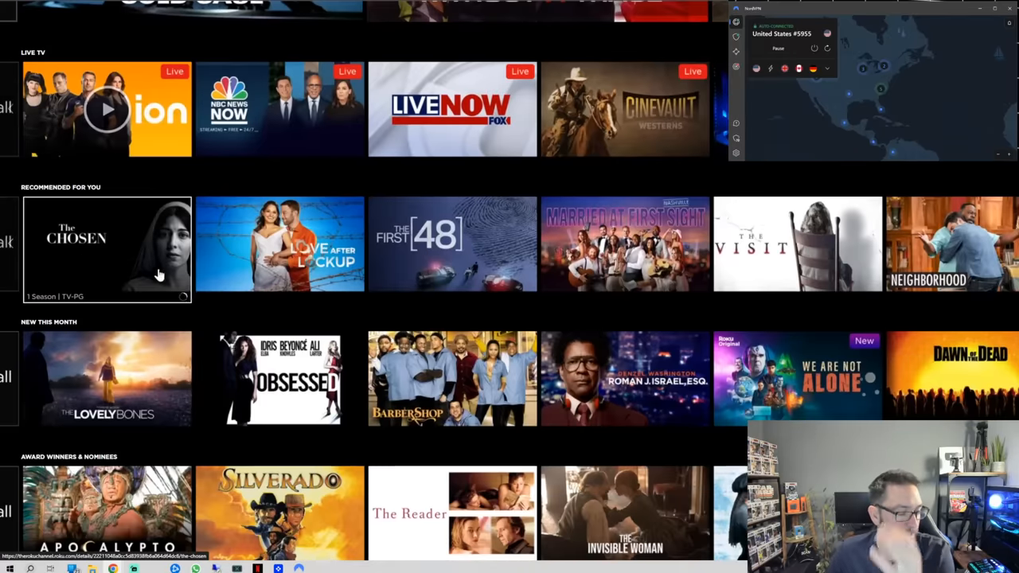
scroll(down, 3)
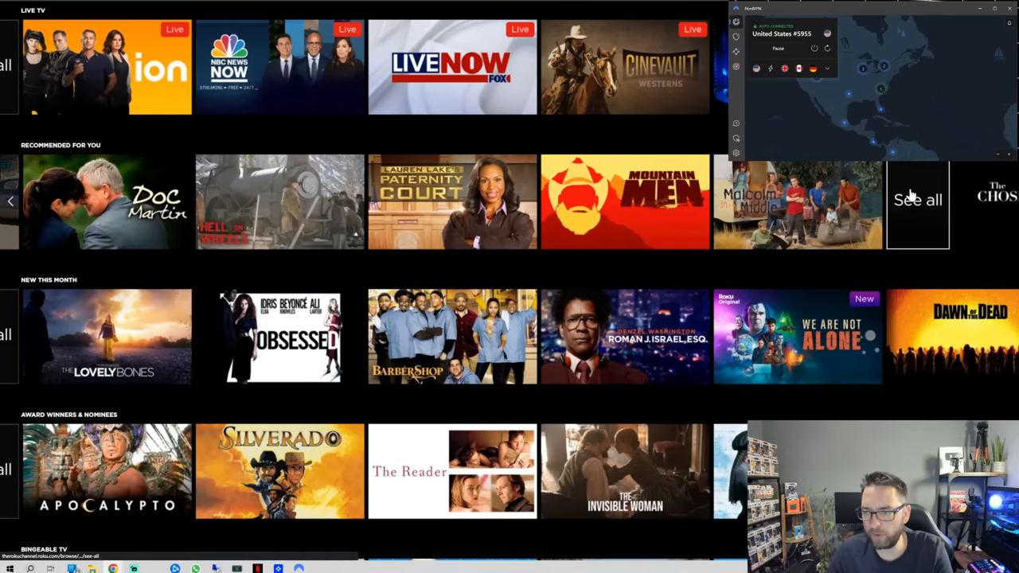
Open See all on the Recommended For You row and scroll its grid
click(917, 200)
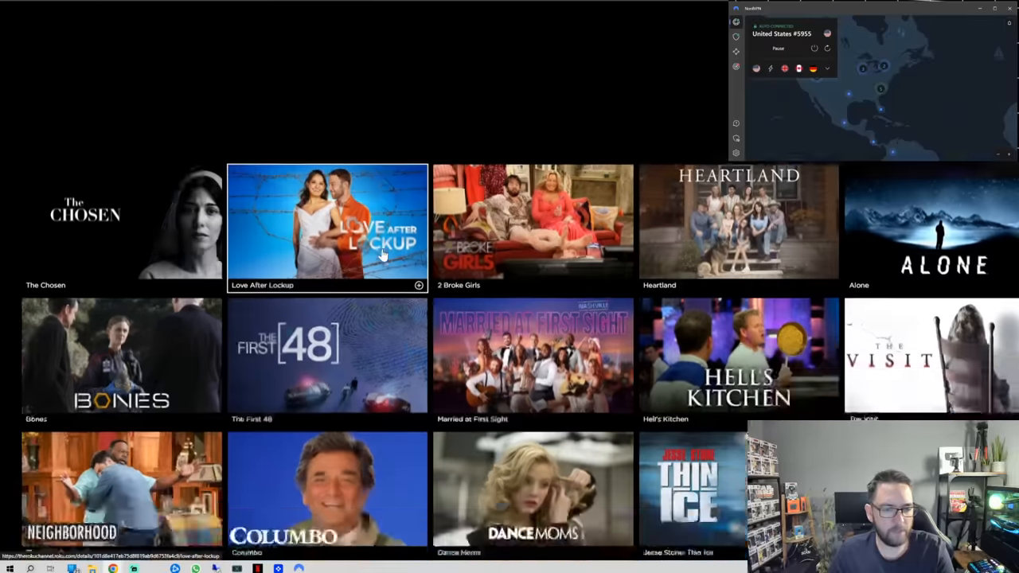
scroll(down, 3)
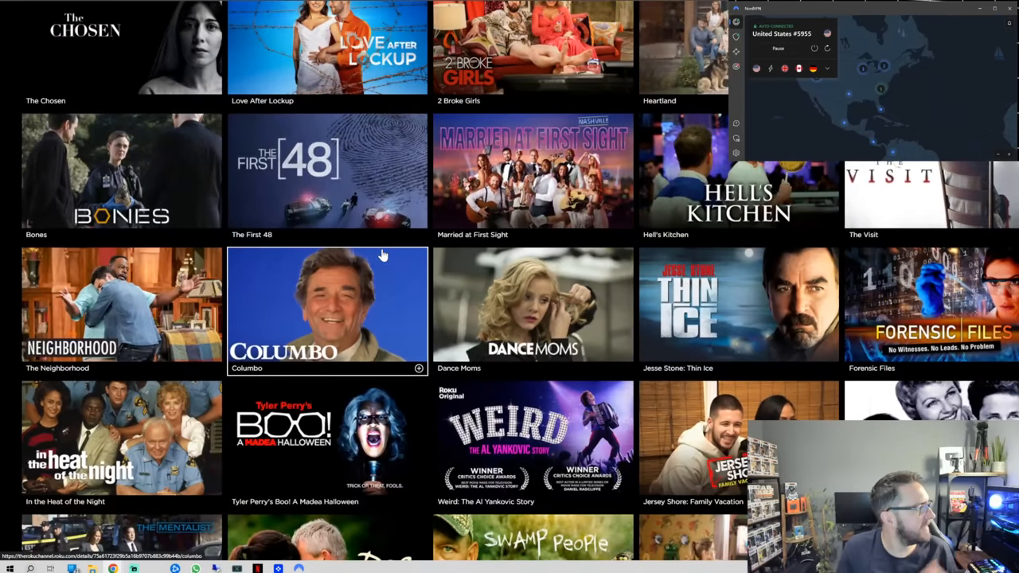
scroll(down, 3)
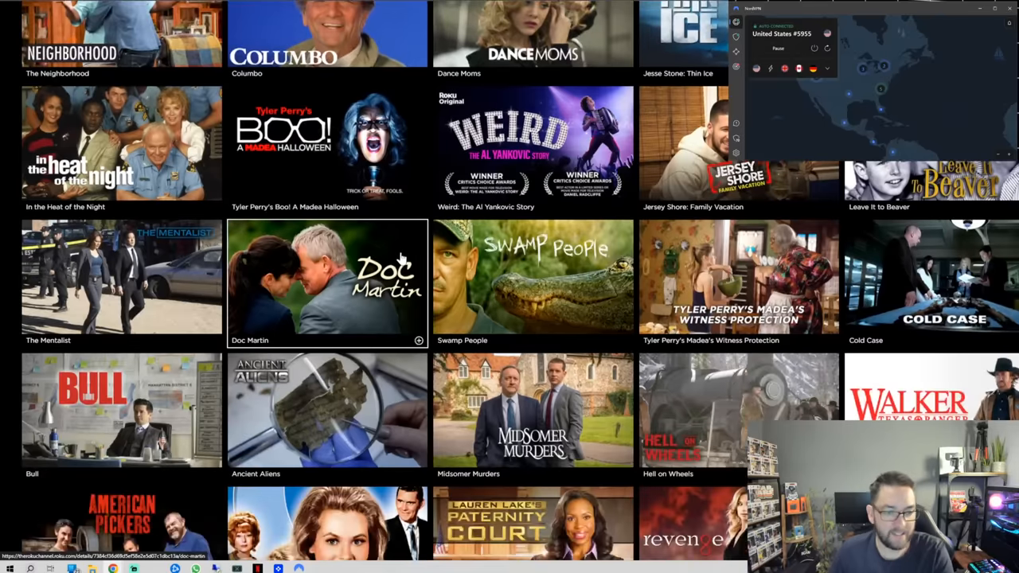
scroll(down, 3)
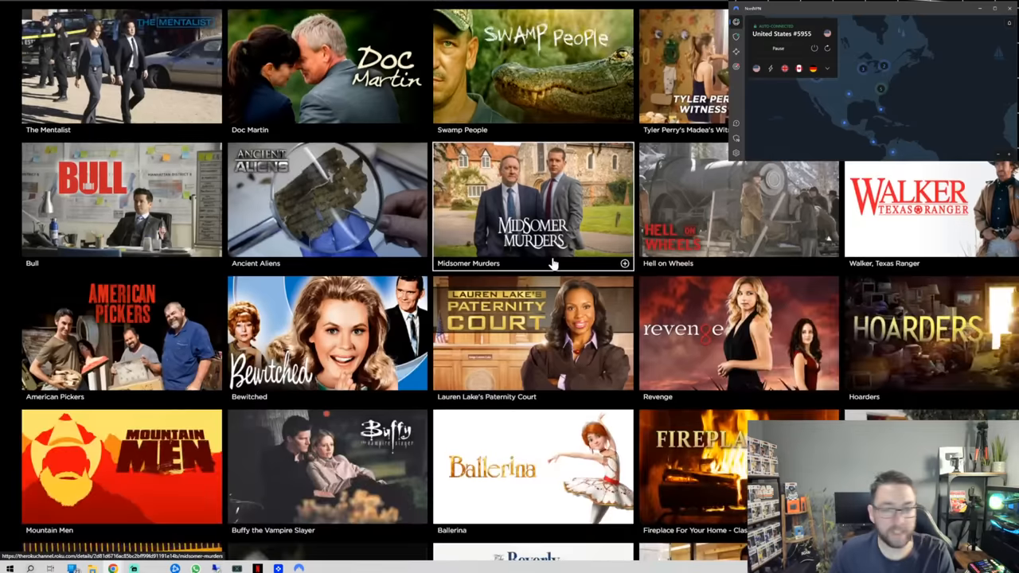
scroll(down, 3)
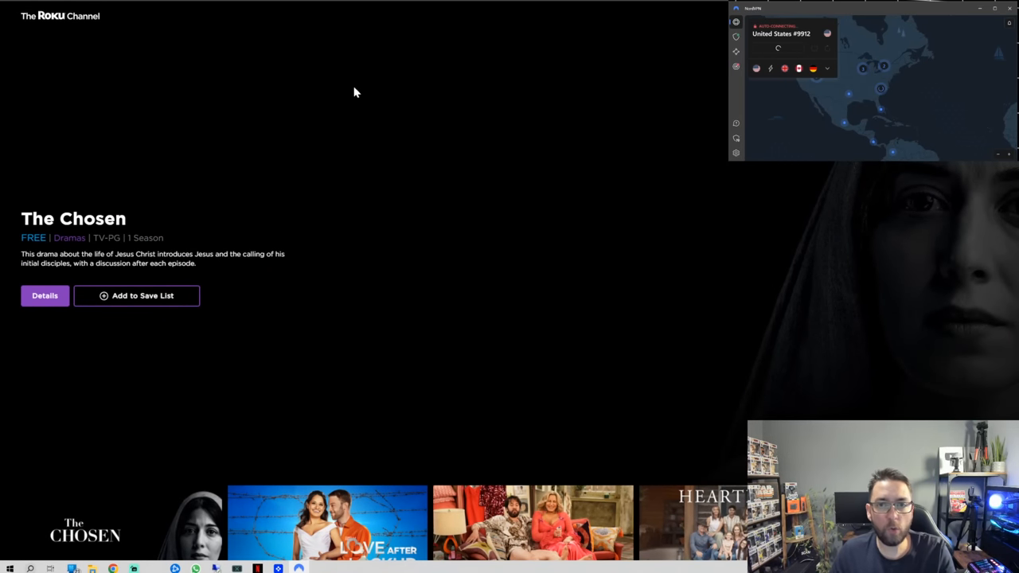
mouse_move(346, 85)
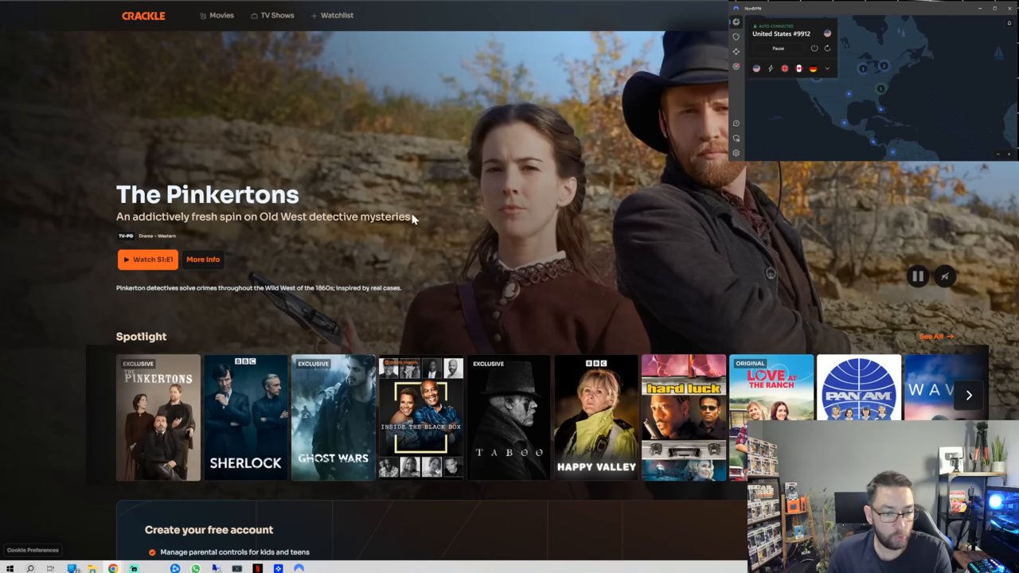
Scroll Crackle's home page past the Spotlight, New On Crackle and Popular TV rows
scroll(down, 3)
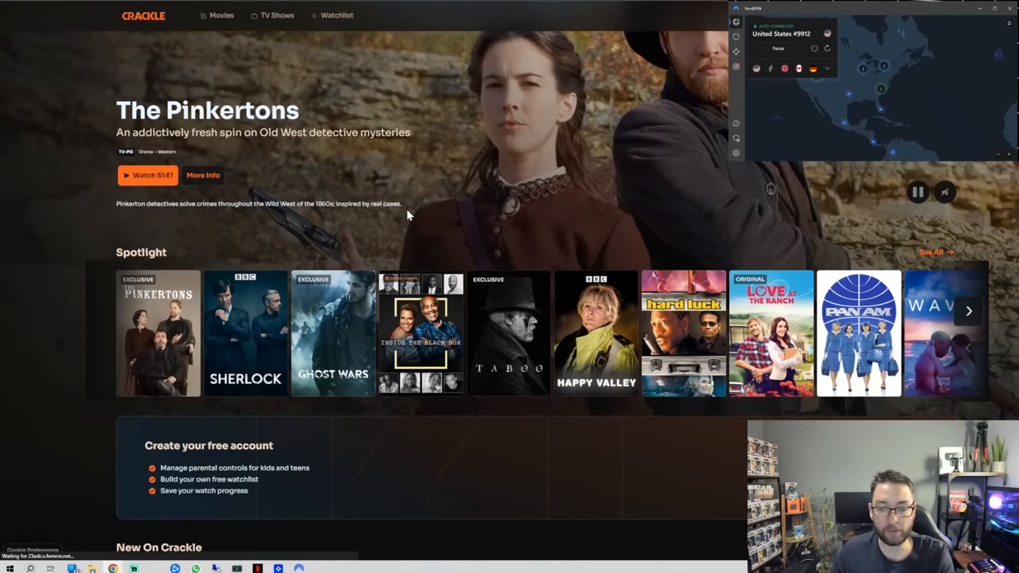
scroll(down, 3)
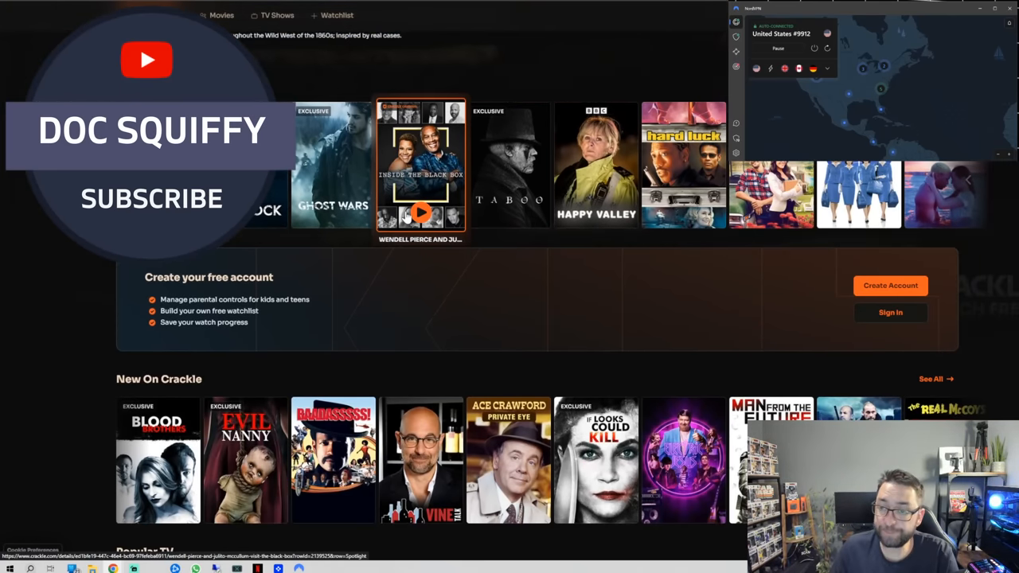
scroll(down, 3)
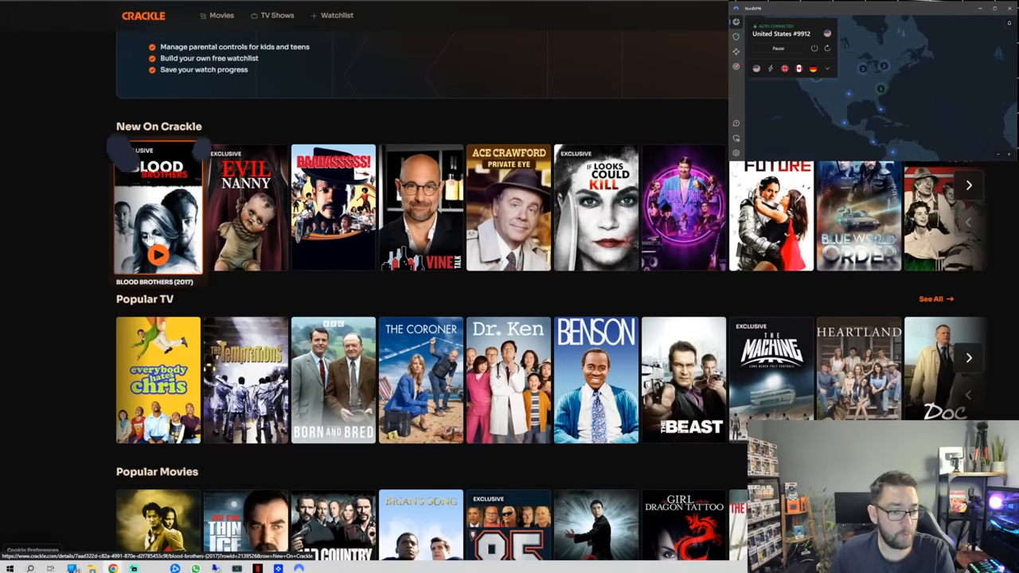
scroll(down, 3)
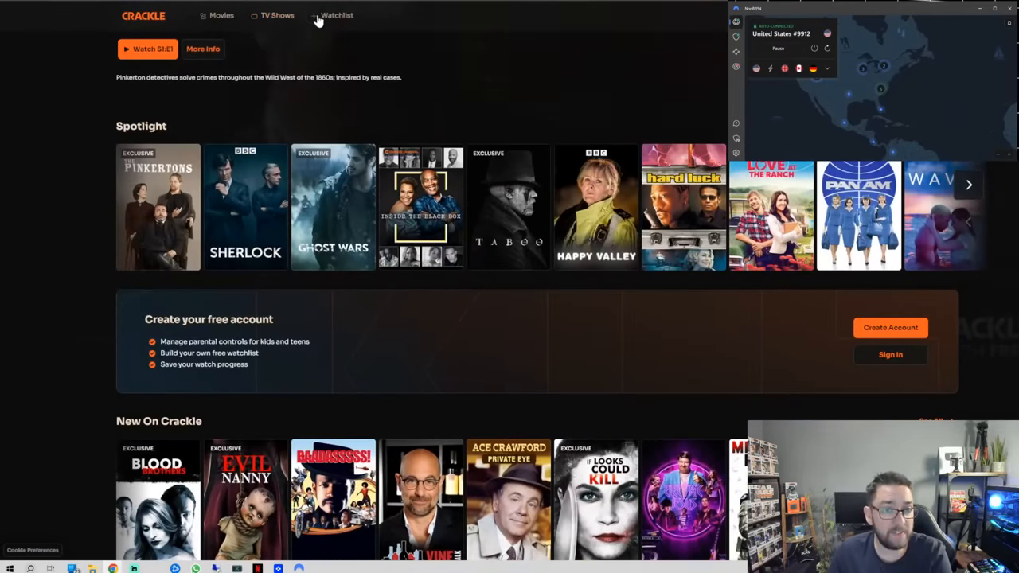
Choose Action from Crackle's Movies menu and open the Terminal Rush details page
click(222, 15)
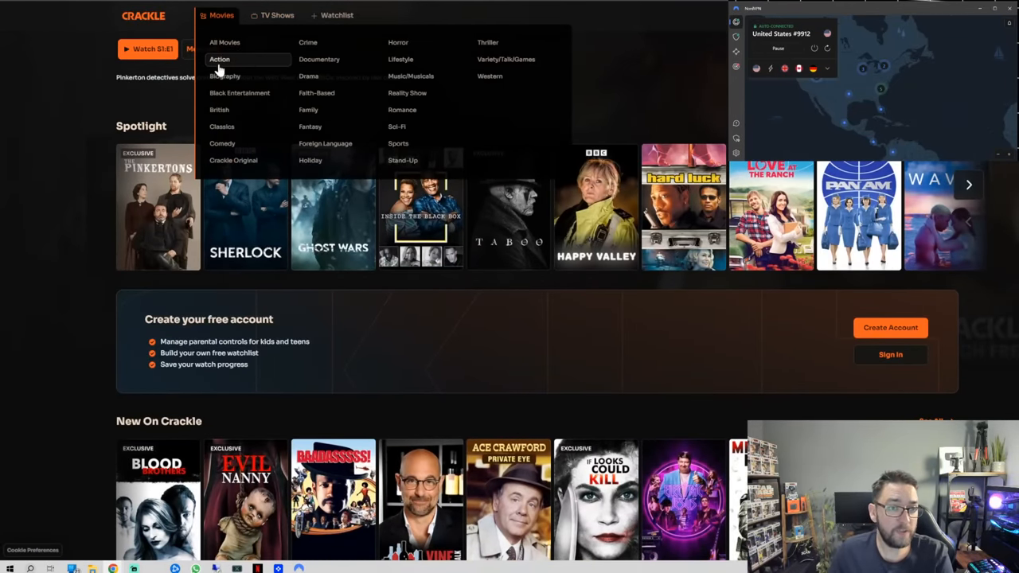
click(219, 59)
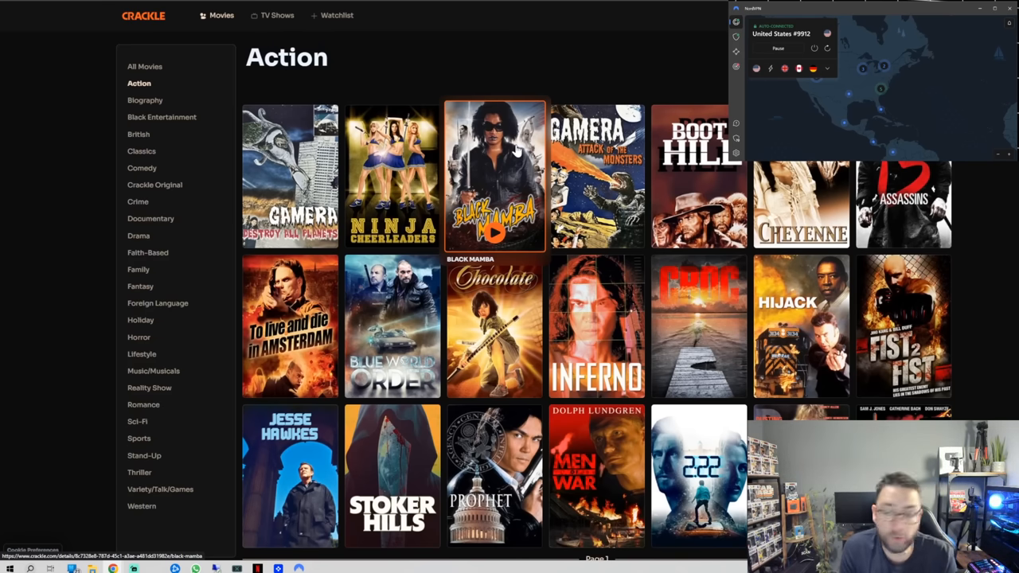
scroll(down, 3)
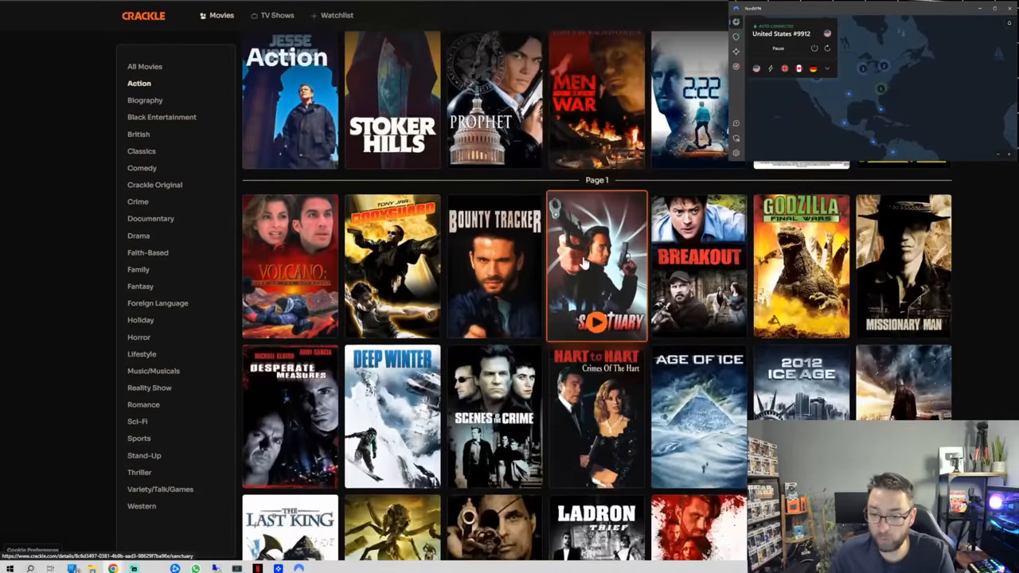
scroll(down, 3)
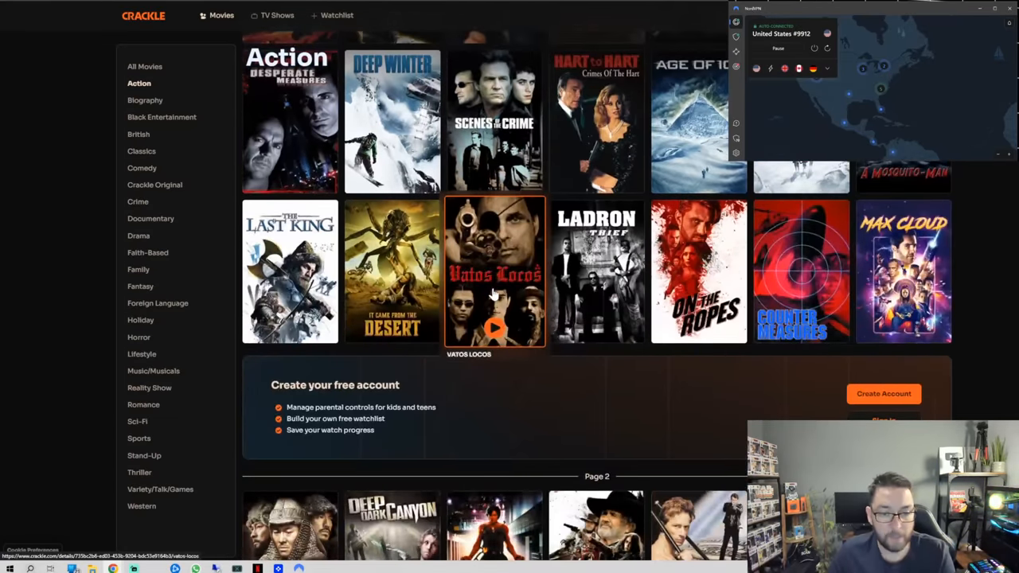
scroll(down, 3)
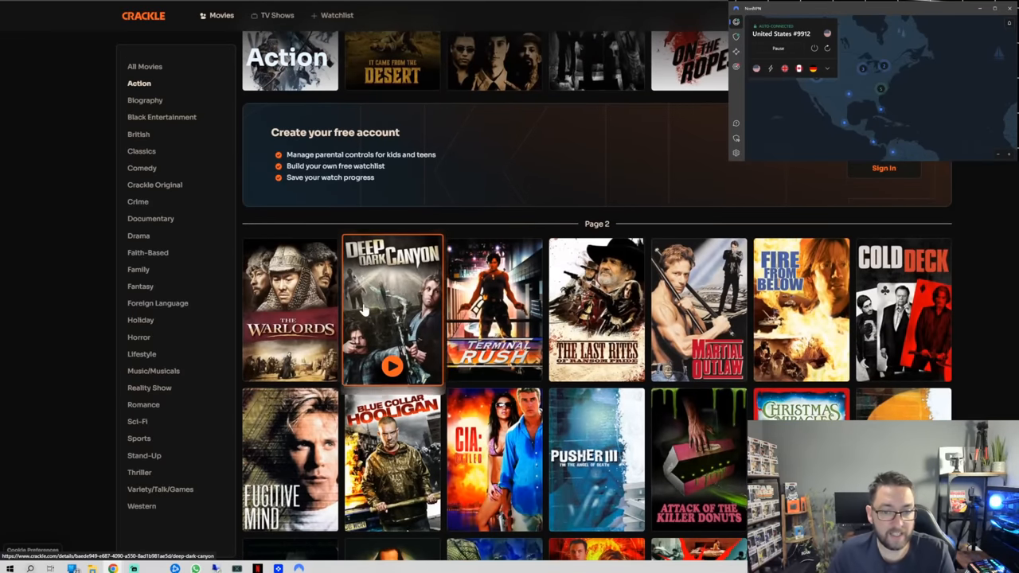
click(392, 310)
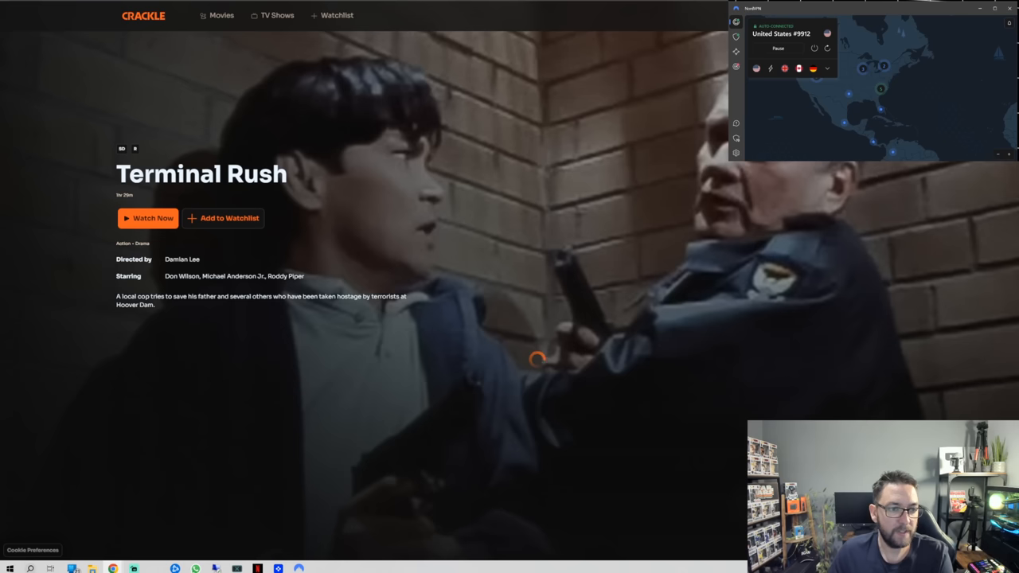
click(148, 218)
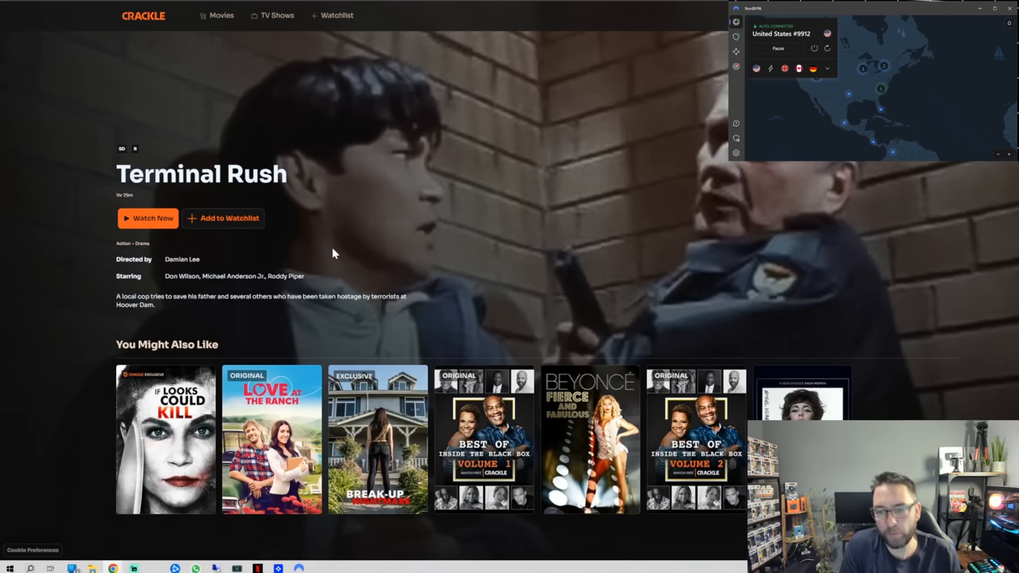
mouse_move(378, 263)
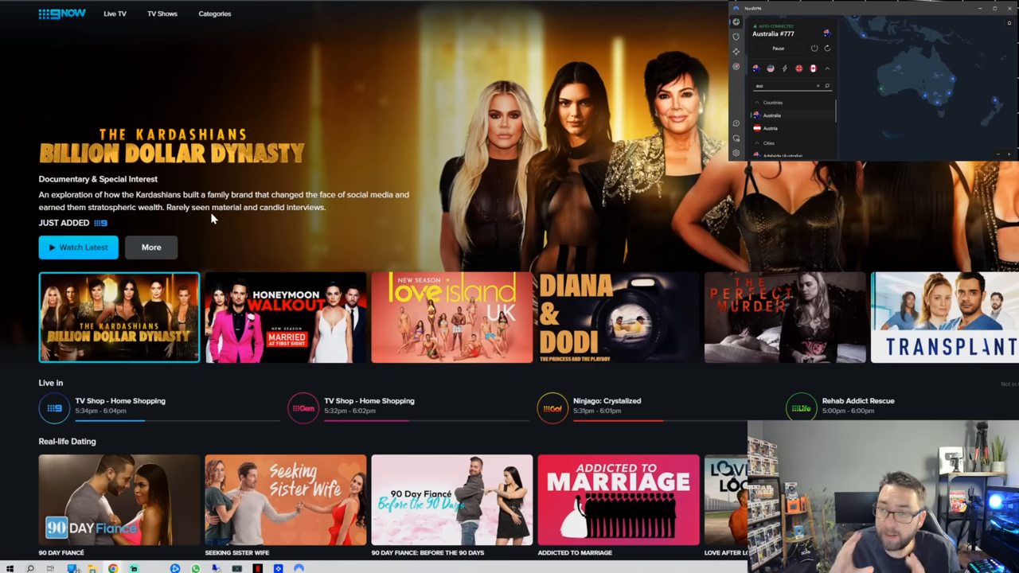
mouse_move(155, 26)
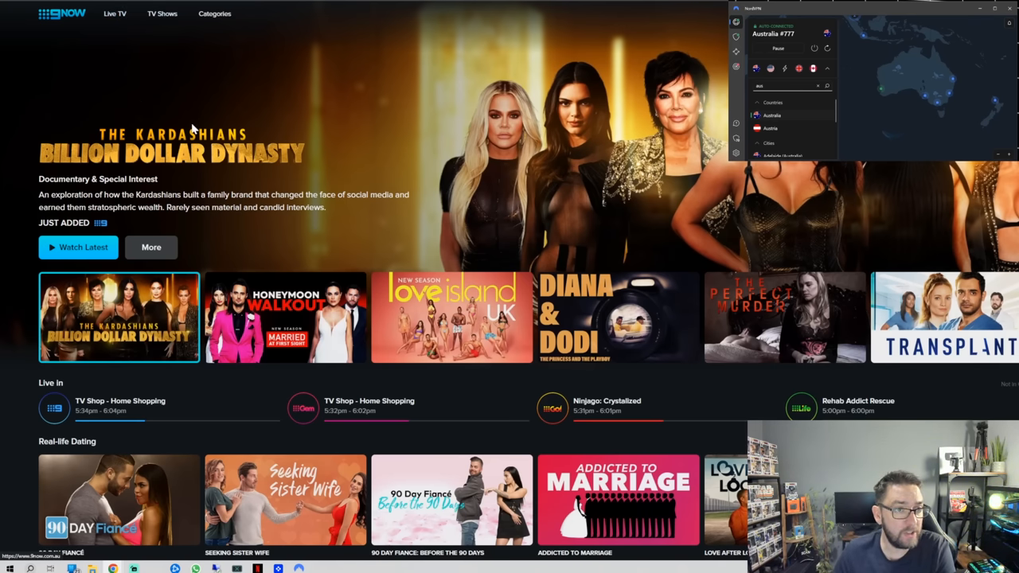
Scroll 9Now's Australian home page rows down to Red Hot Reality
scroll(down, 3)
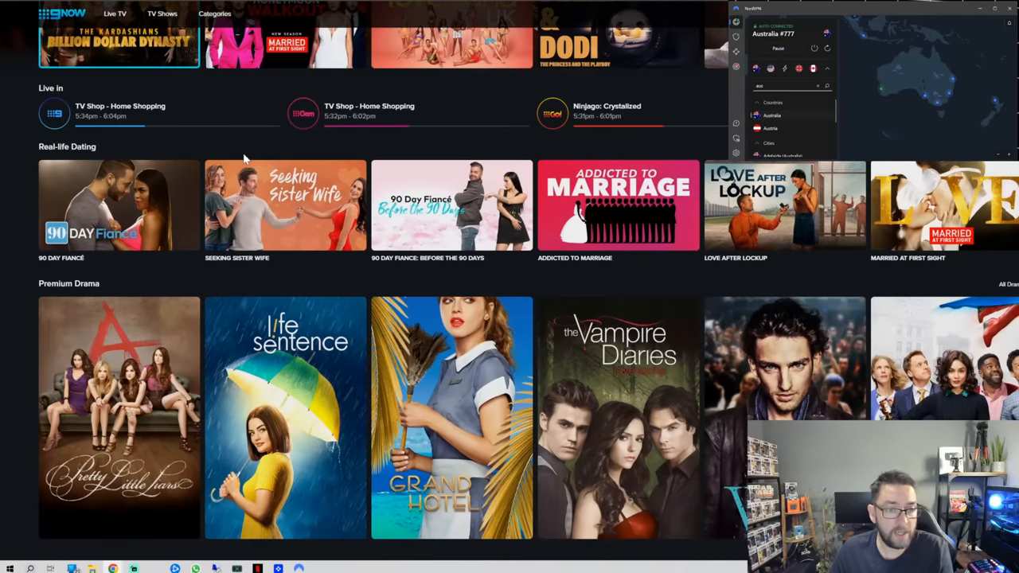
scroll(up, 3)
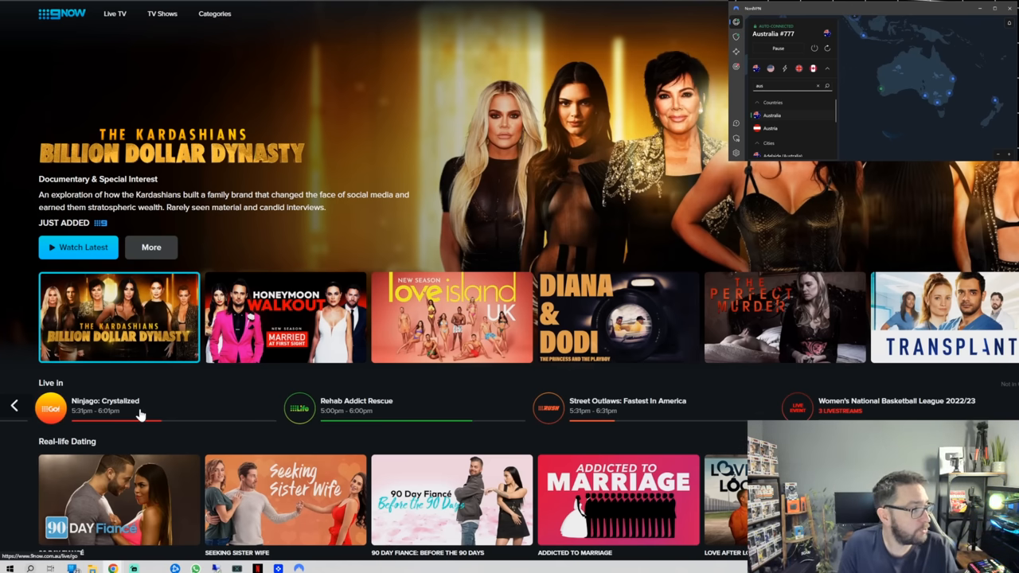
scroll(down, 3)
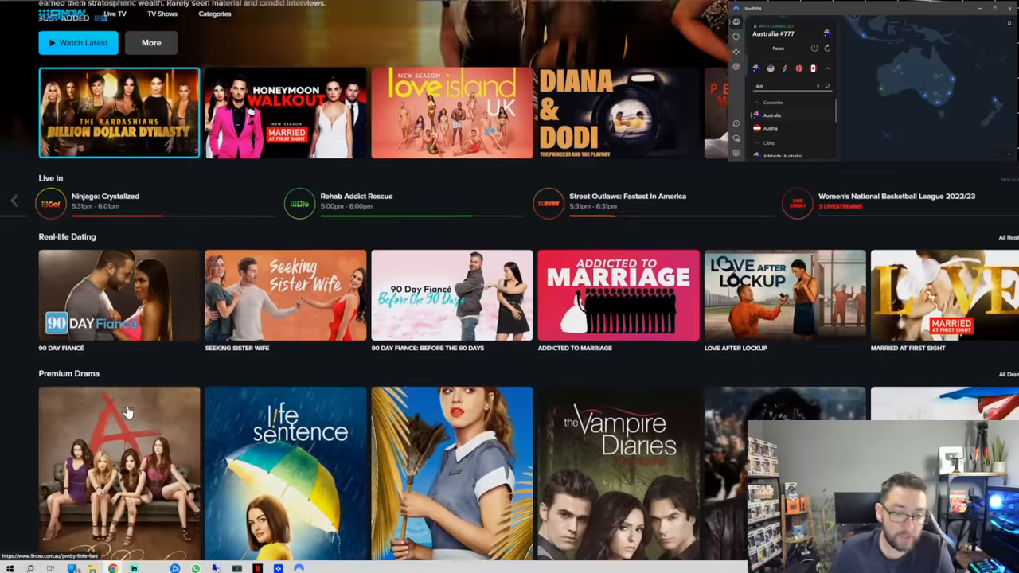
scroll(down, 3)
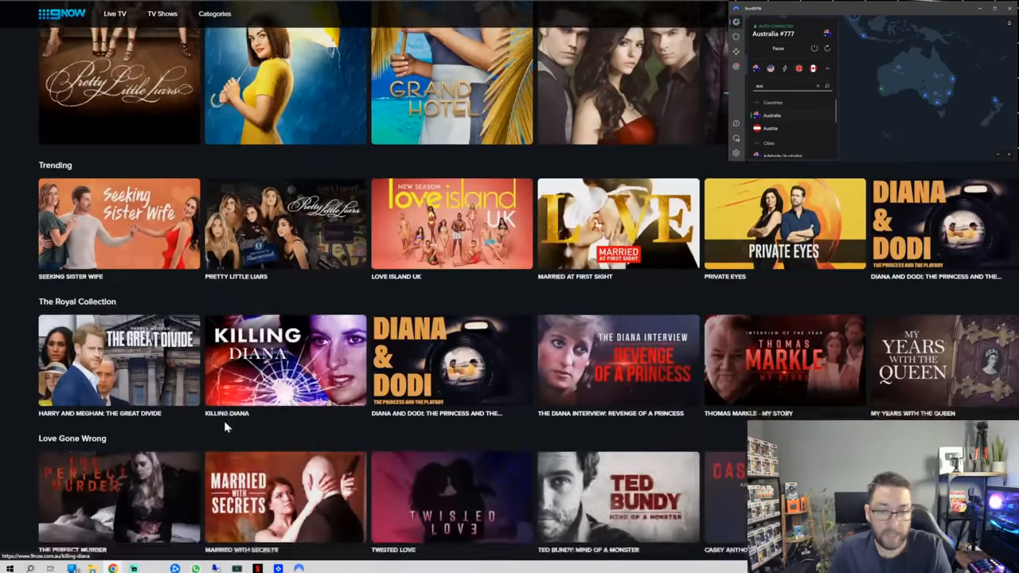
scroll(down, 3)
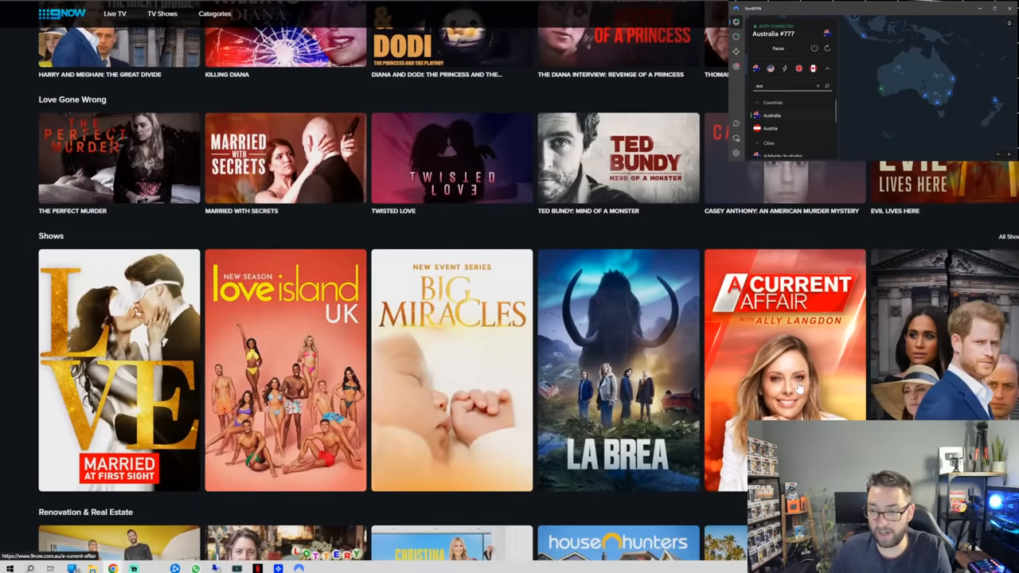
scroll(down, 3)
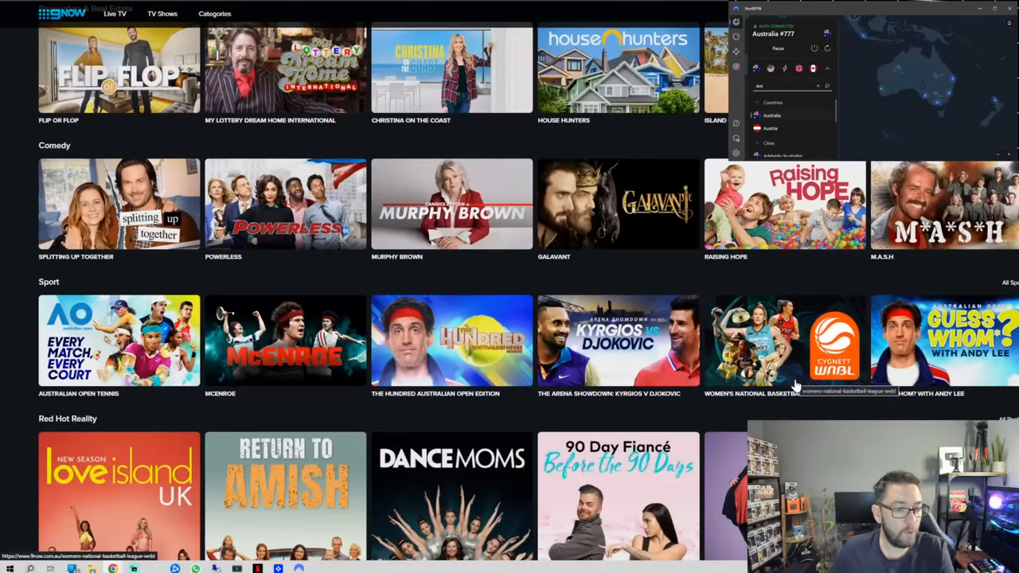
scroll(down, 3)
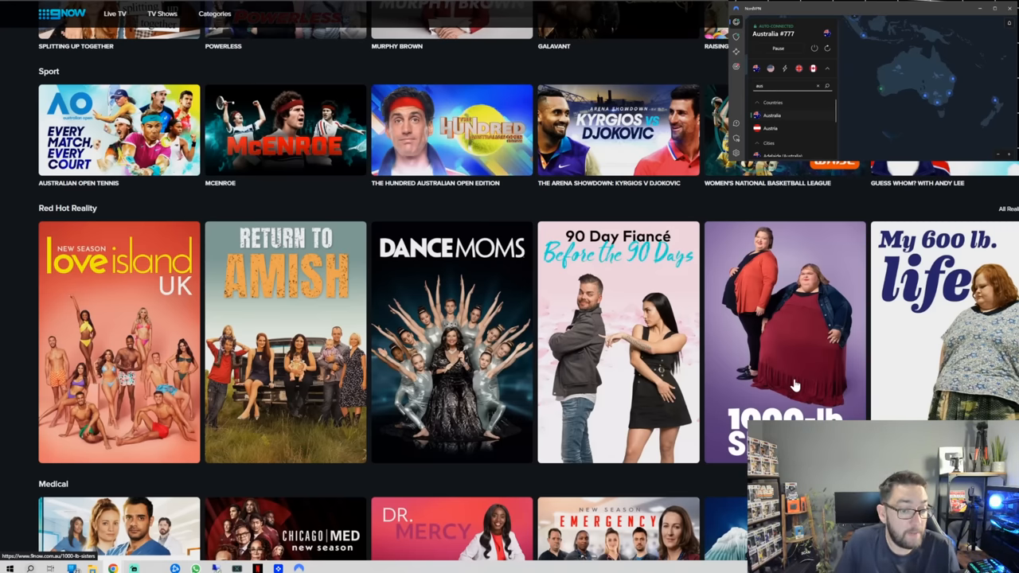
scroll(down, 3)
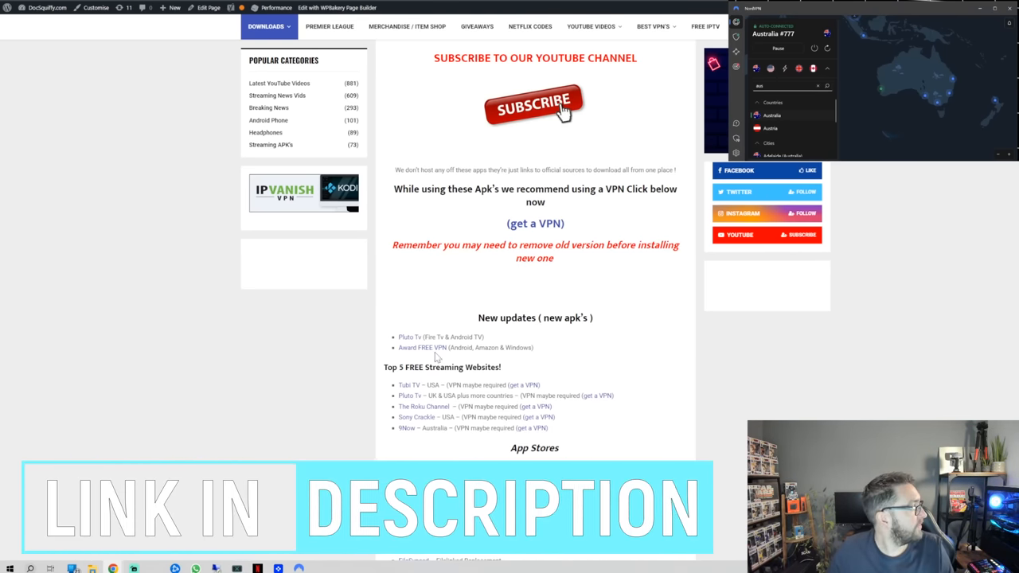
Scroll the DocSquiffy downloads page to the Top 5 FREE Streaming Websites list
scroll(down, 3)
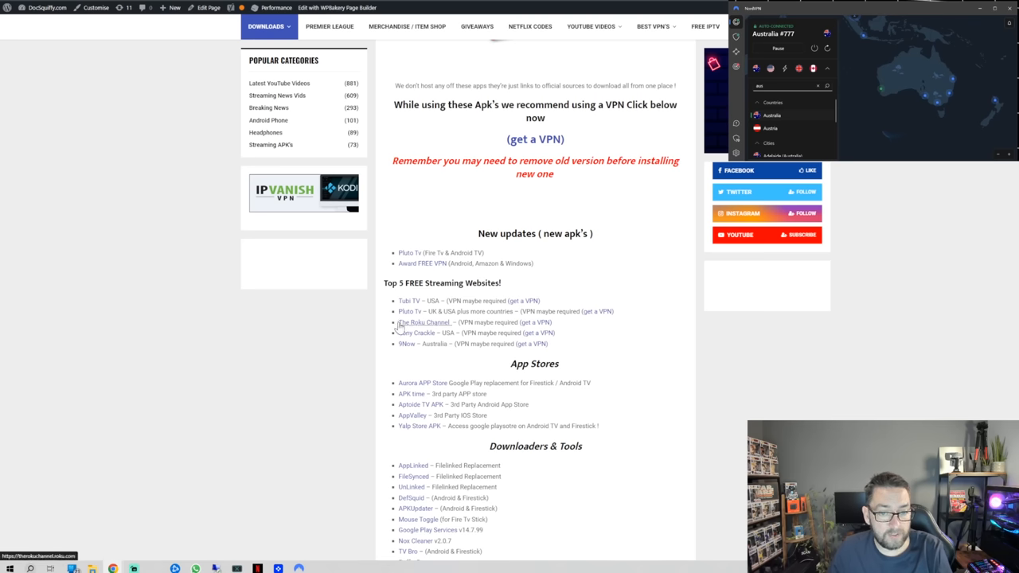
mouse_move(407, 343)
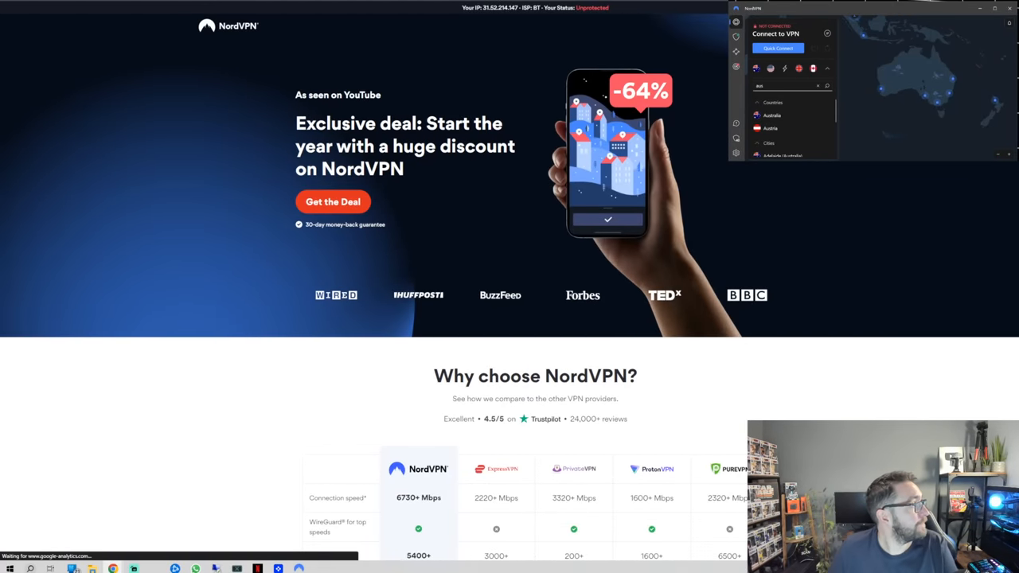
mouse_move(167, 321)
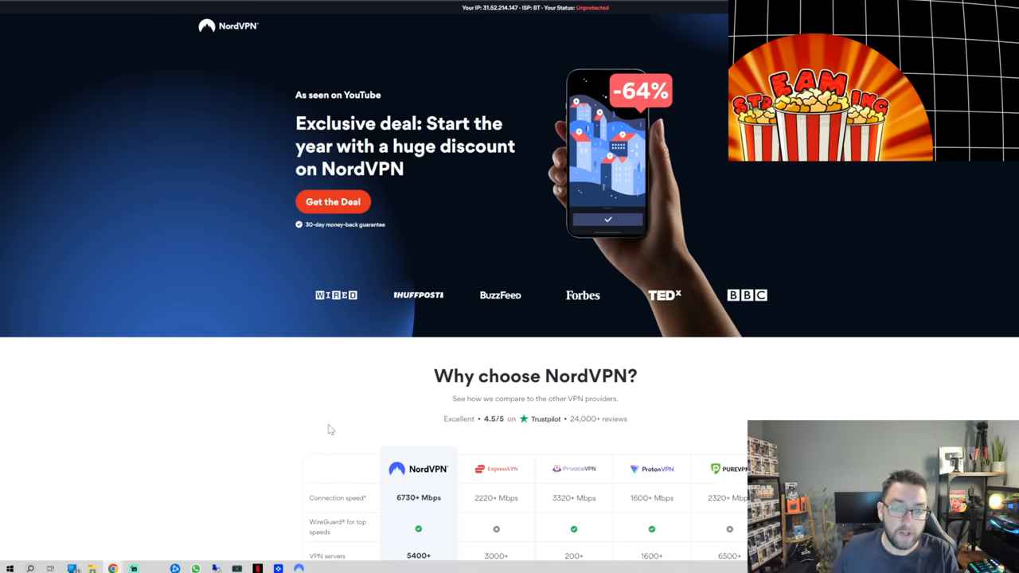
Scroll the NordVPN deal page and open the Standard, Plus and Complete plan prices from £2.87/month
scroll(down, 3)
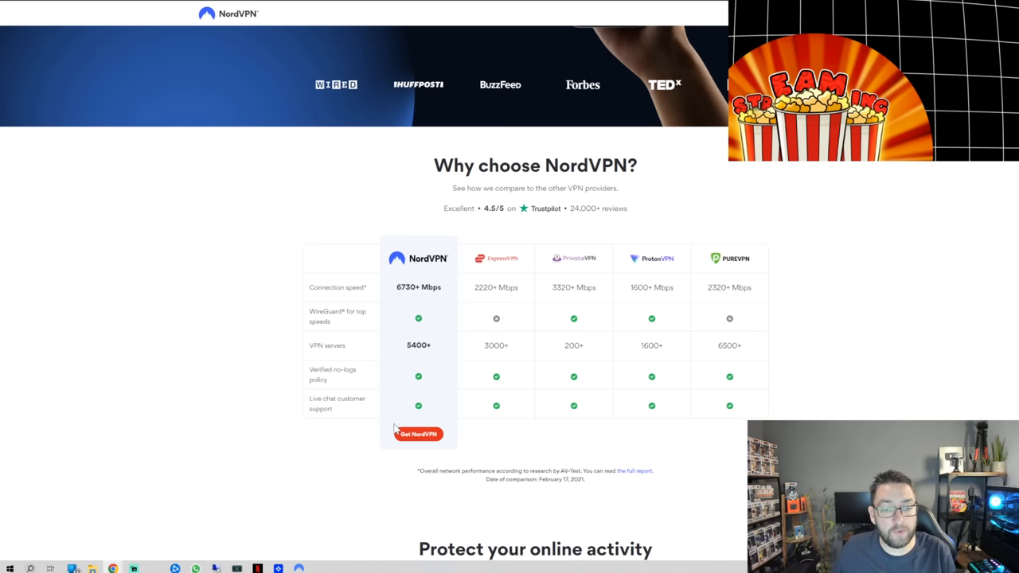
click(417, 434)
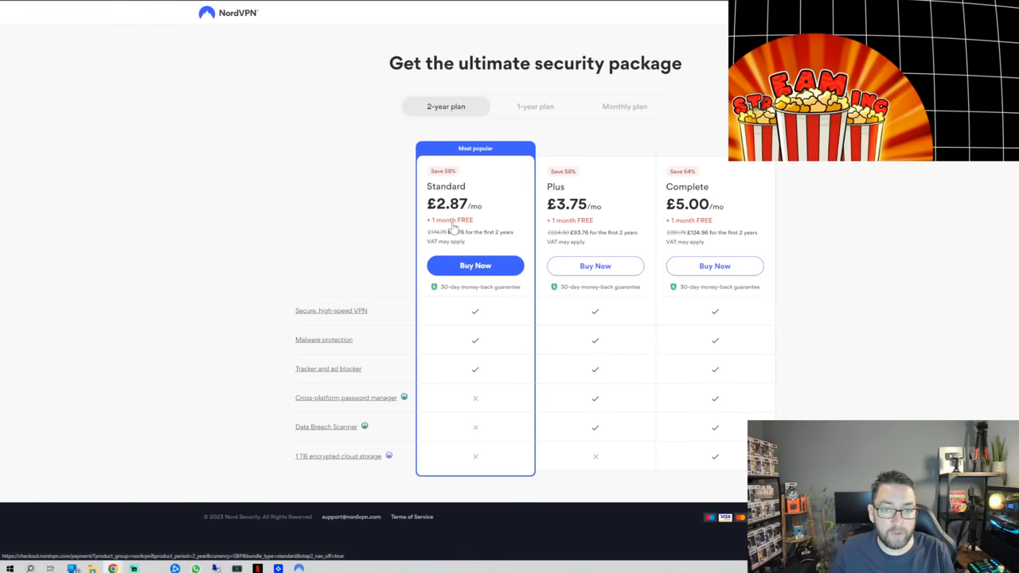
mouse_move(326, 341)
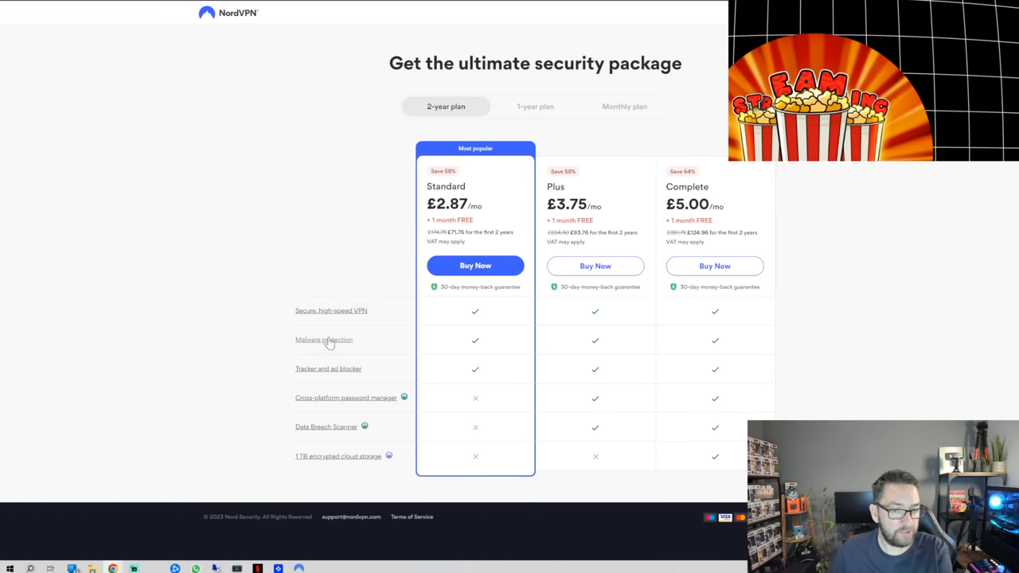
mouse_move(333, 394)
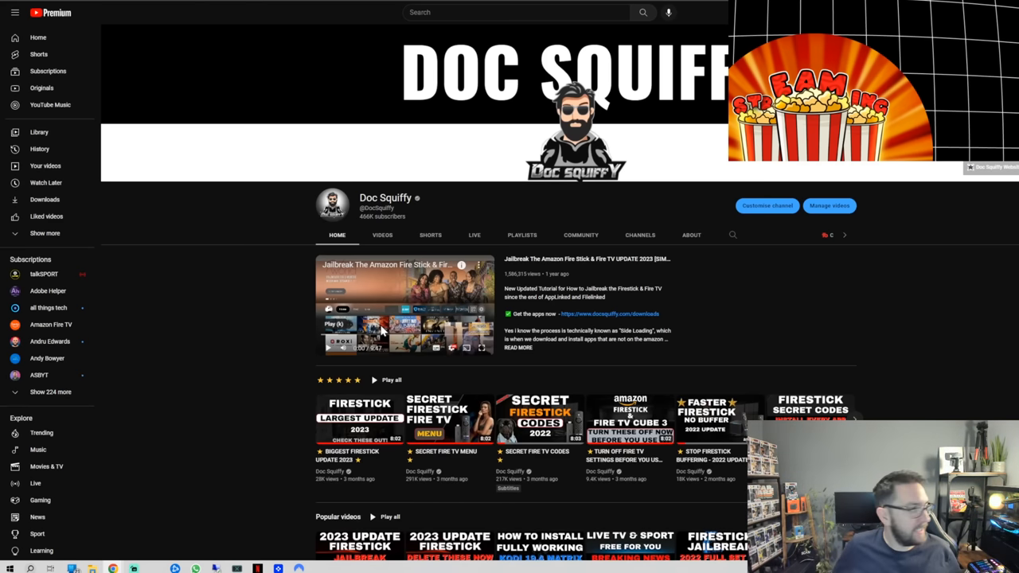
mouse_move(139, 298)
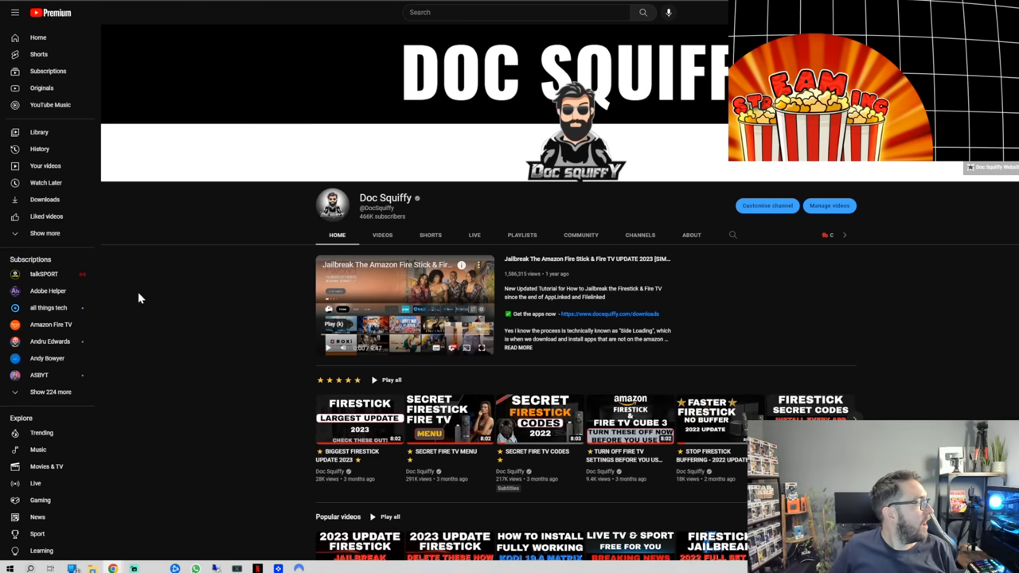